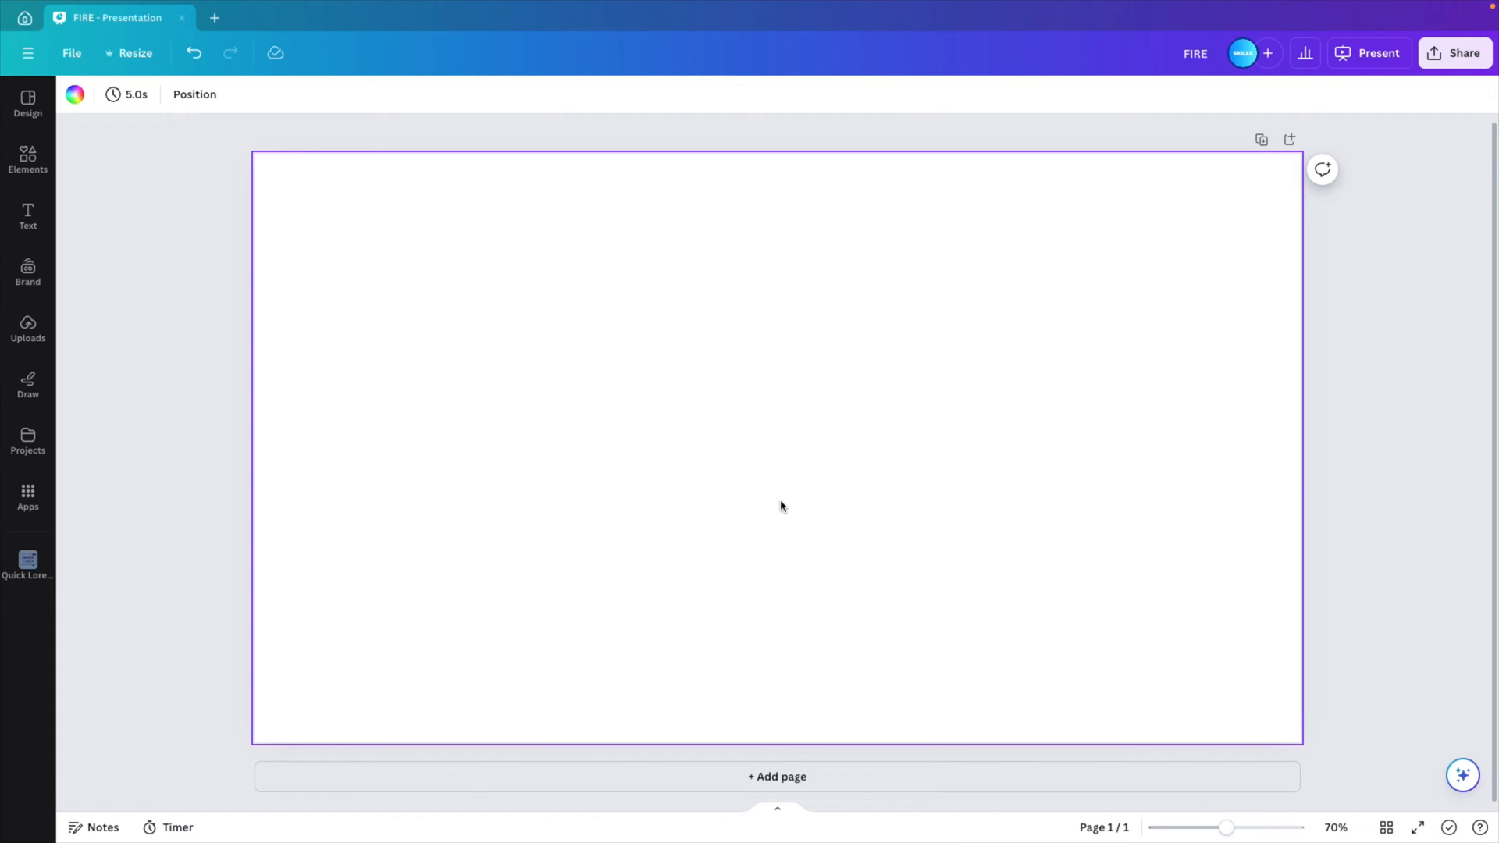
pyautogui.moveTo(644, 315)
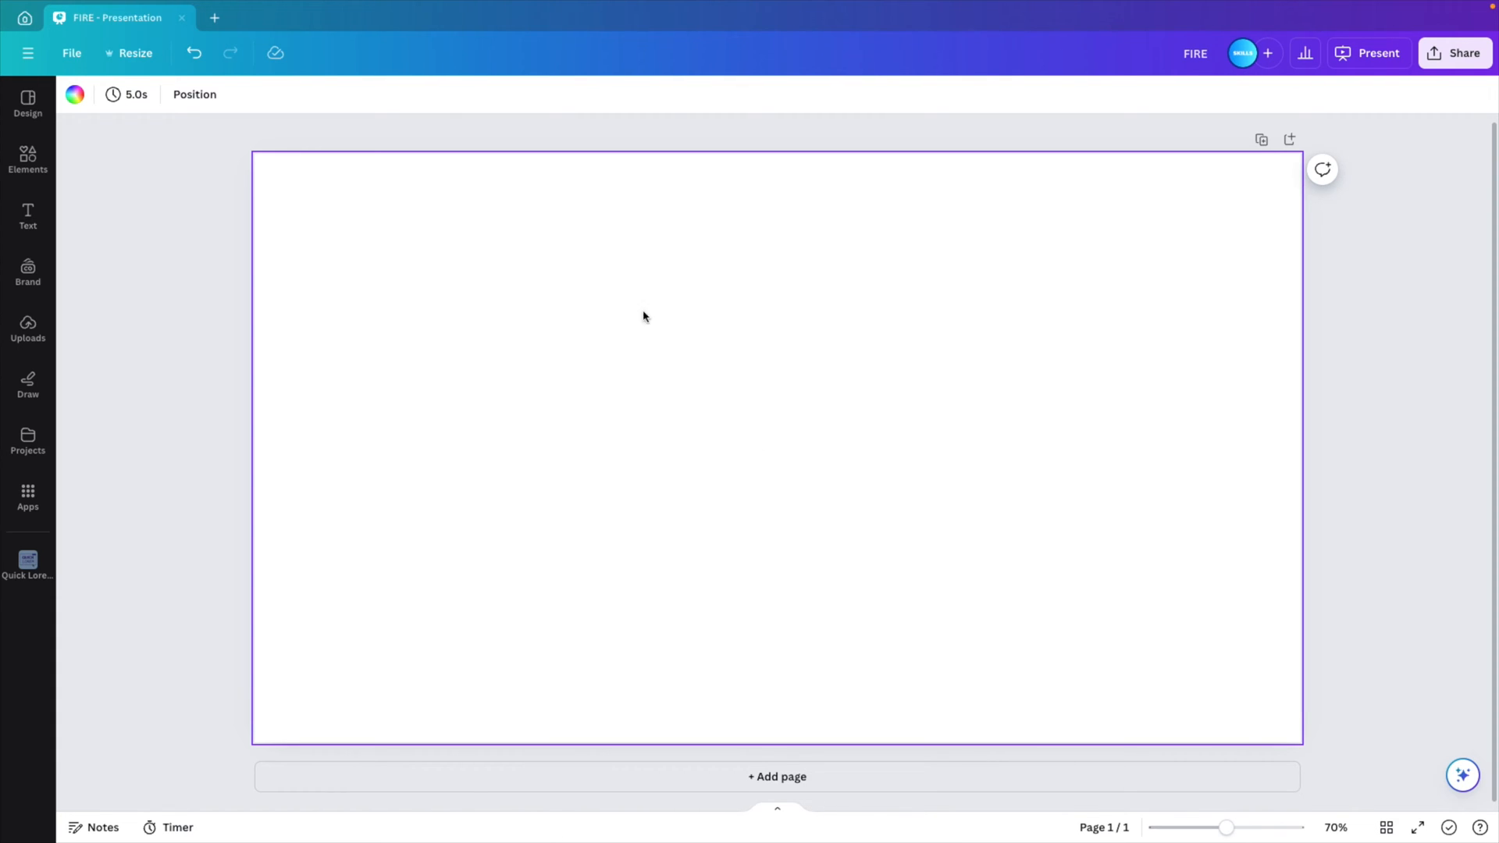
pyautogui.moveTo(322, 343)
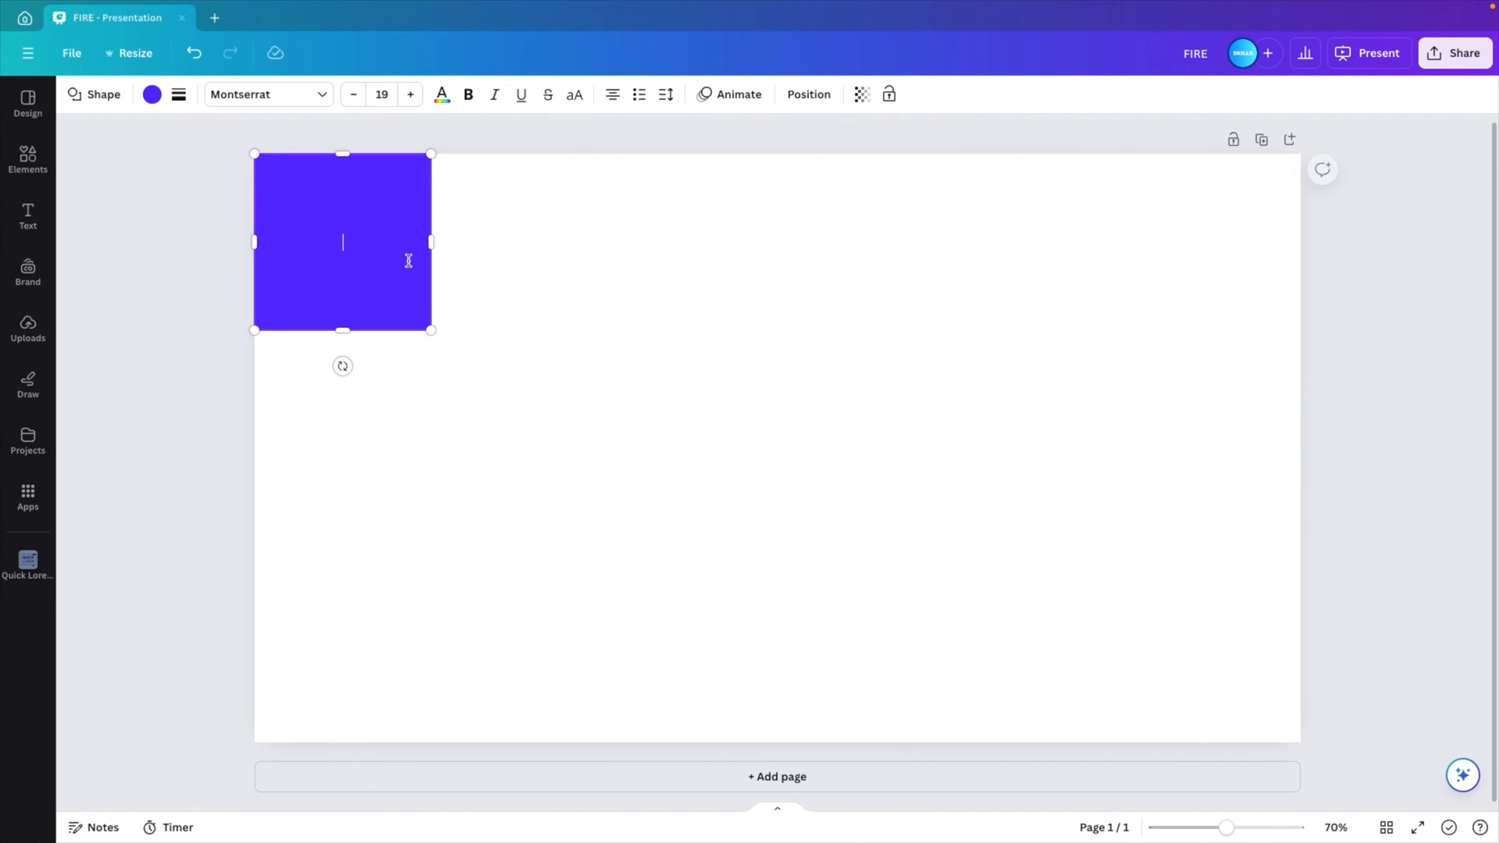
# Stretch the purple square to fill the page, then shrink and centre it to leave a thin white margin
pyautogui.moveTo(431, 330); pyautogui.dragTo(1243, 731)
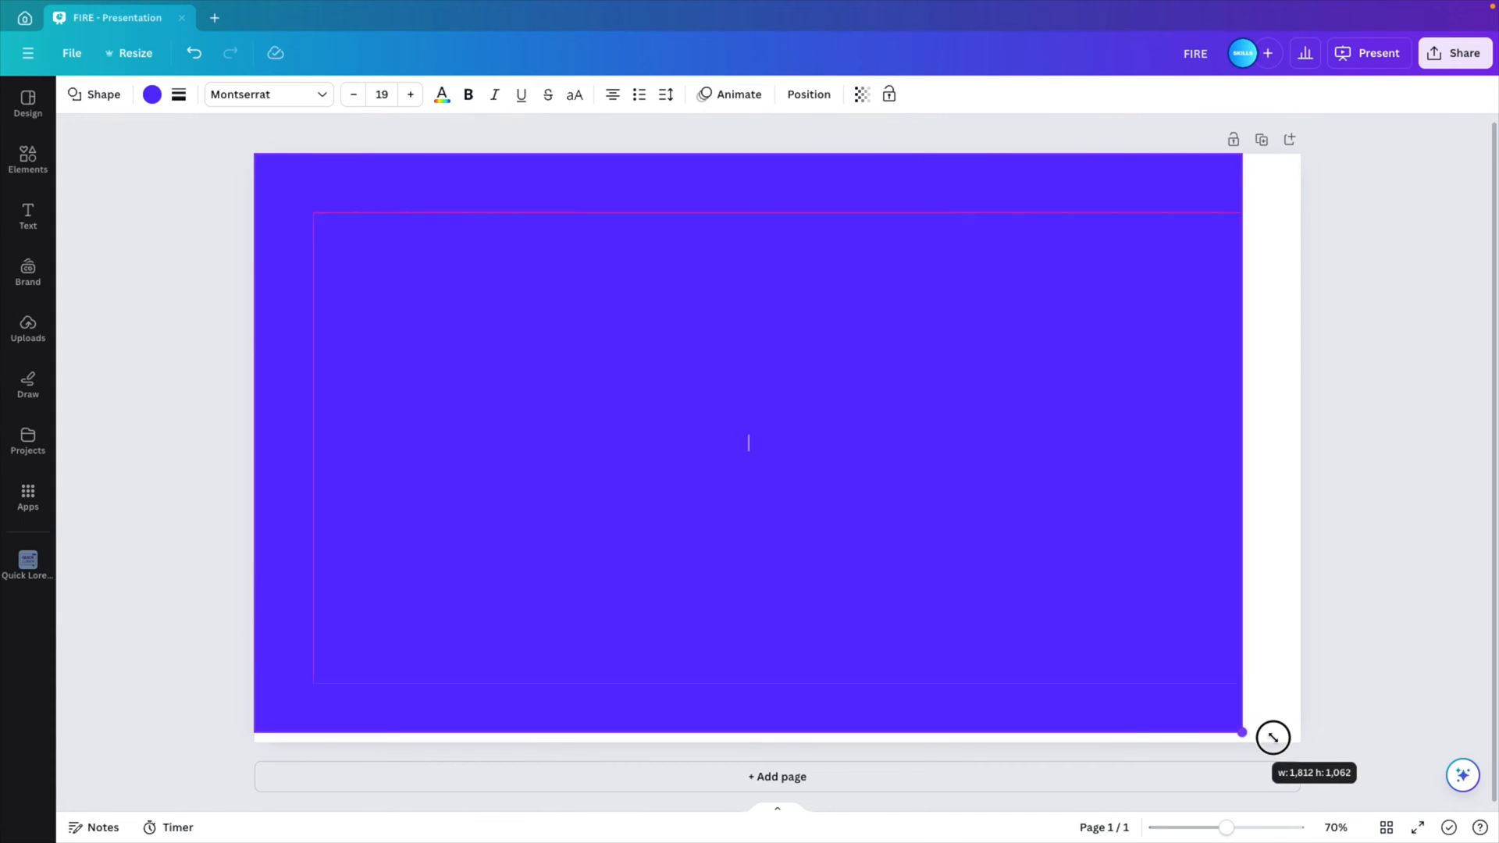
pyautogui.moveTo(1243, 732); pyautogui.dragTo(1301, 742)
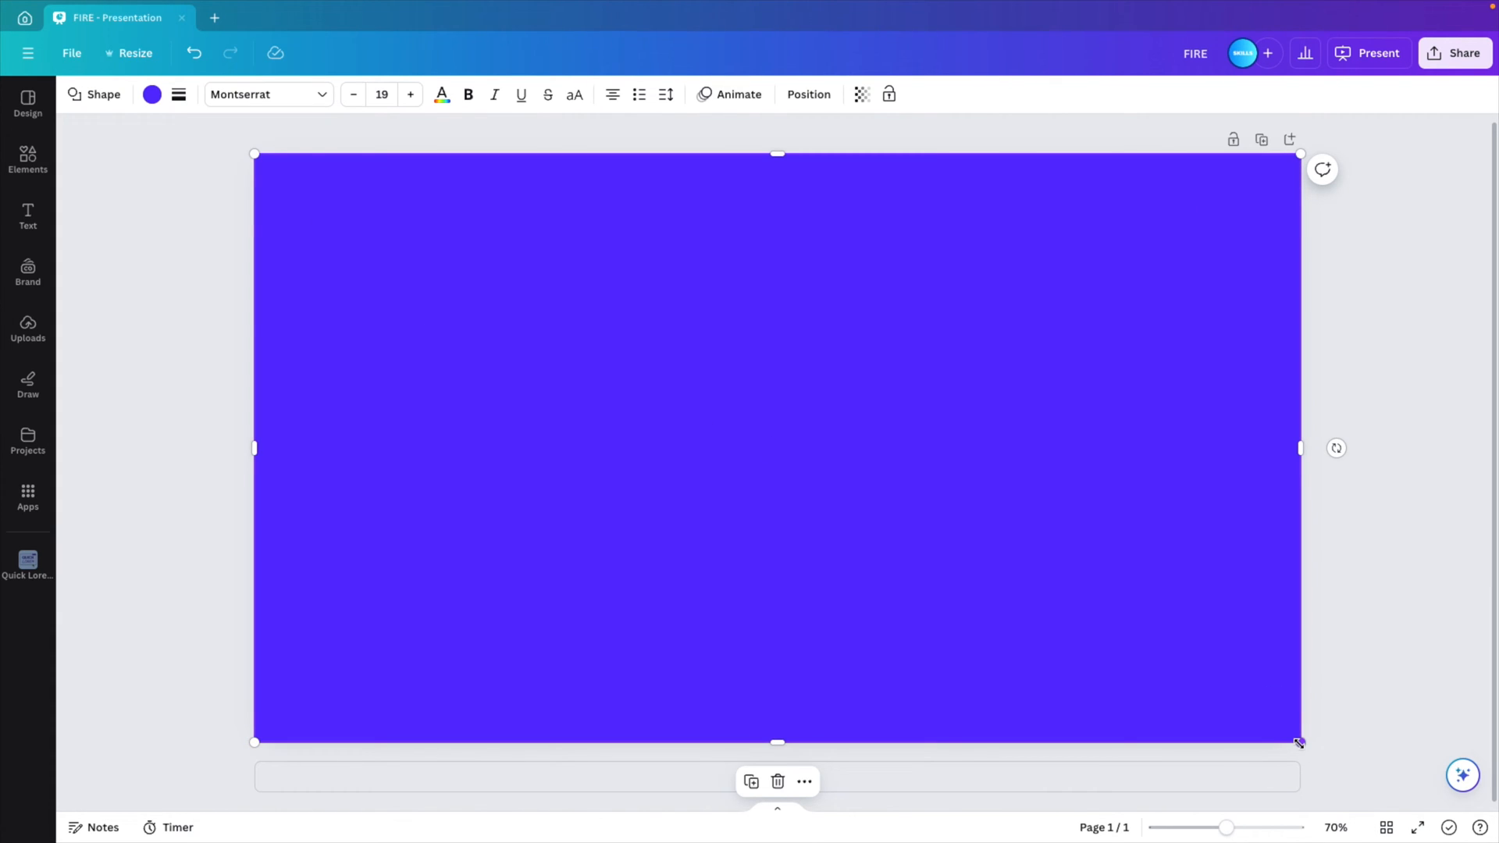
pyautogui.moveTo(1301, 743); pyautogui.dragTo(1221, 681)
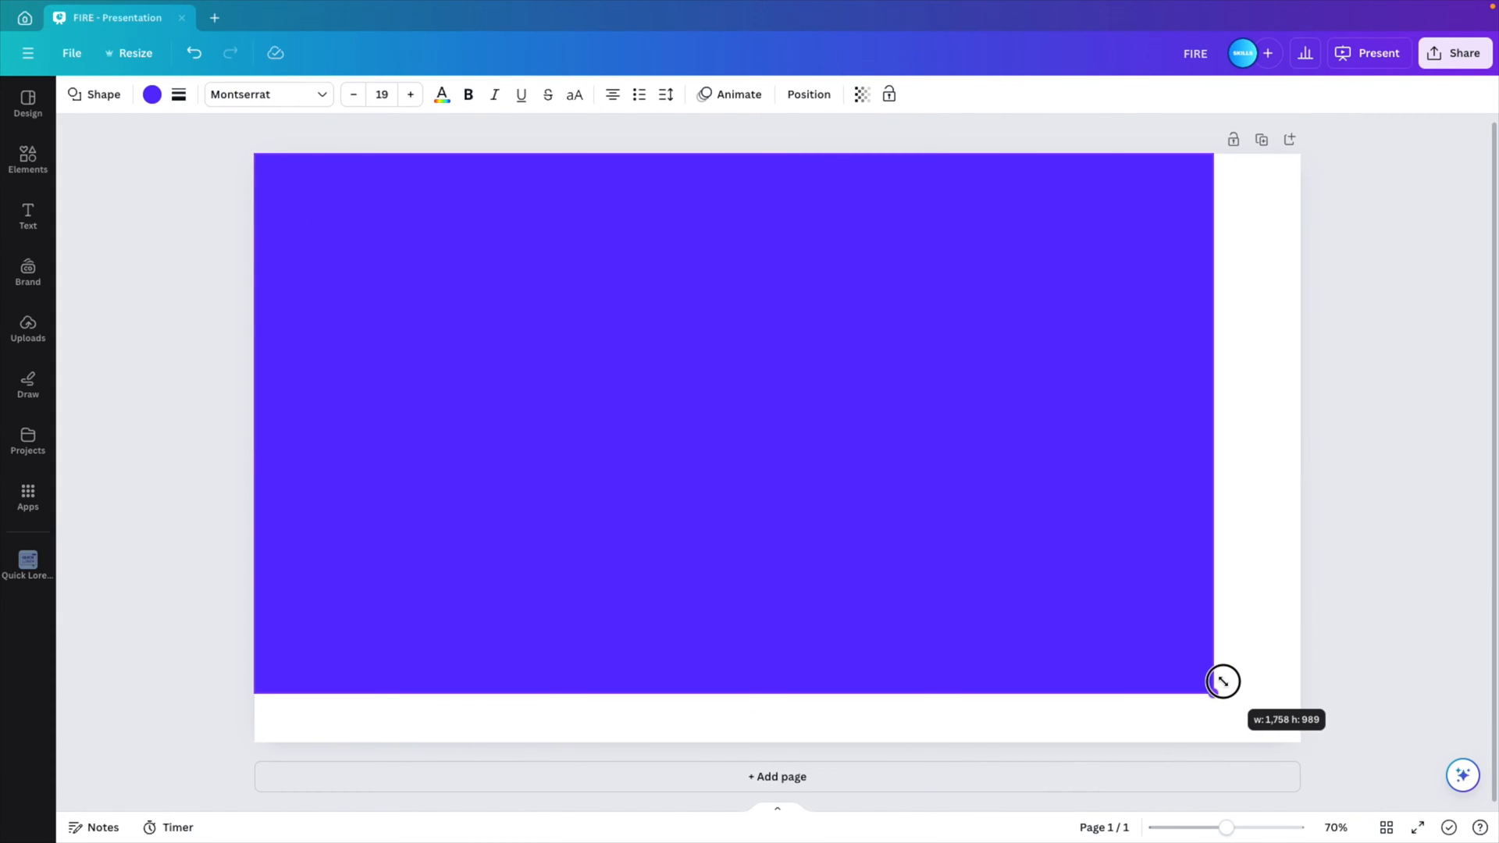
pyautogui.moveTo(1223, 681); pyautogui.dragTo(1229, 695)
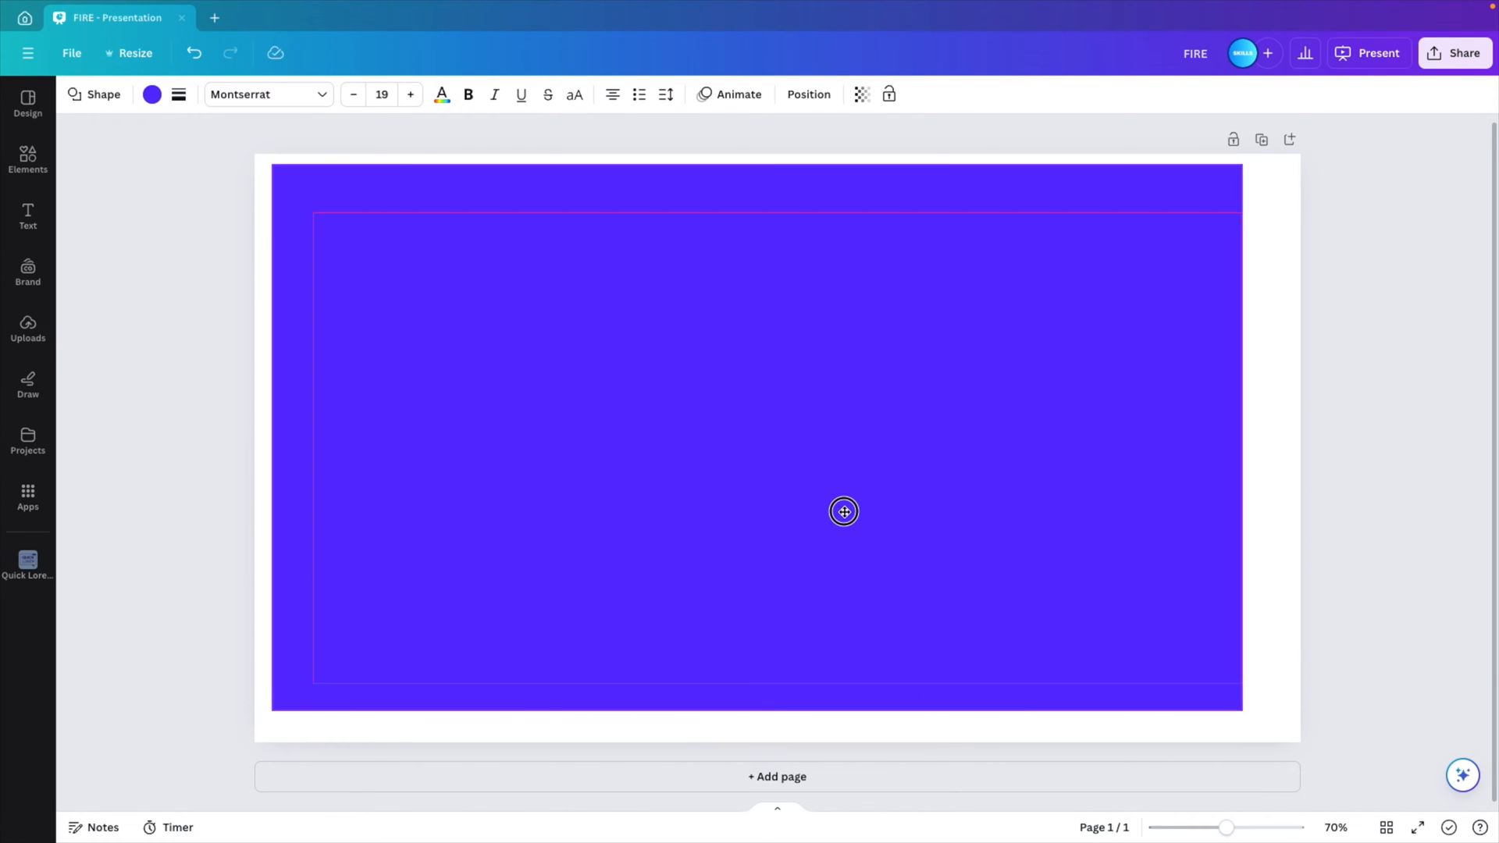
pyautogui.moveTo(843, 512); pyautogui.dragTo(866, 524)
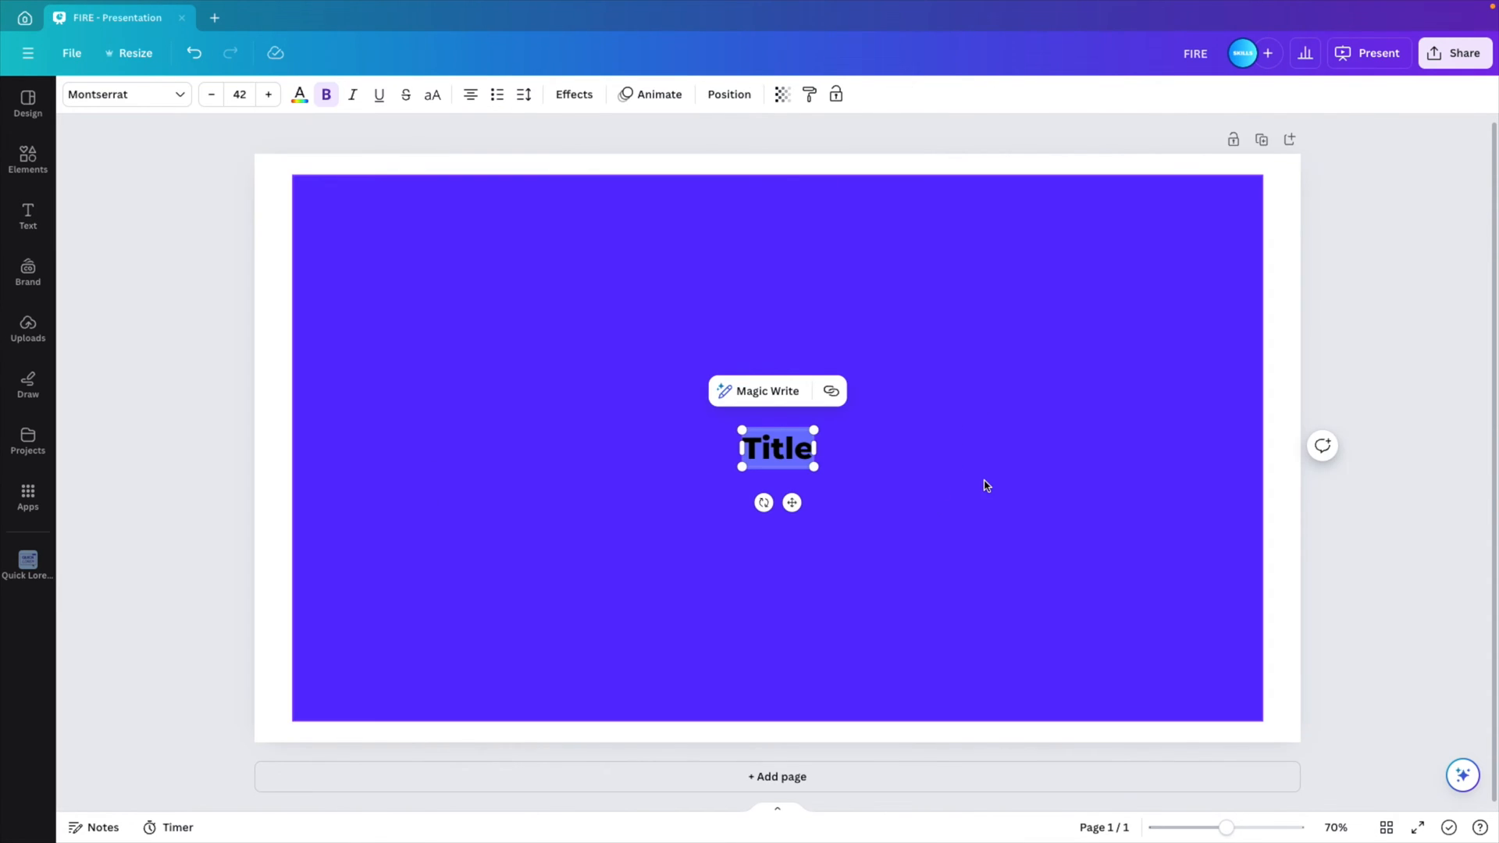
# Type FIRE, enlarge it hugely, set Montserrat Black weight, and centre it on the rectangle
pyautogui.write('FIRE')
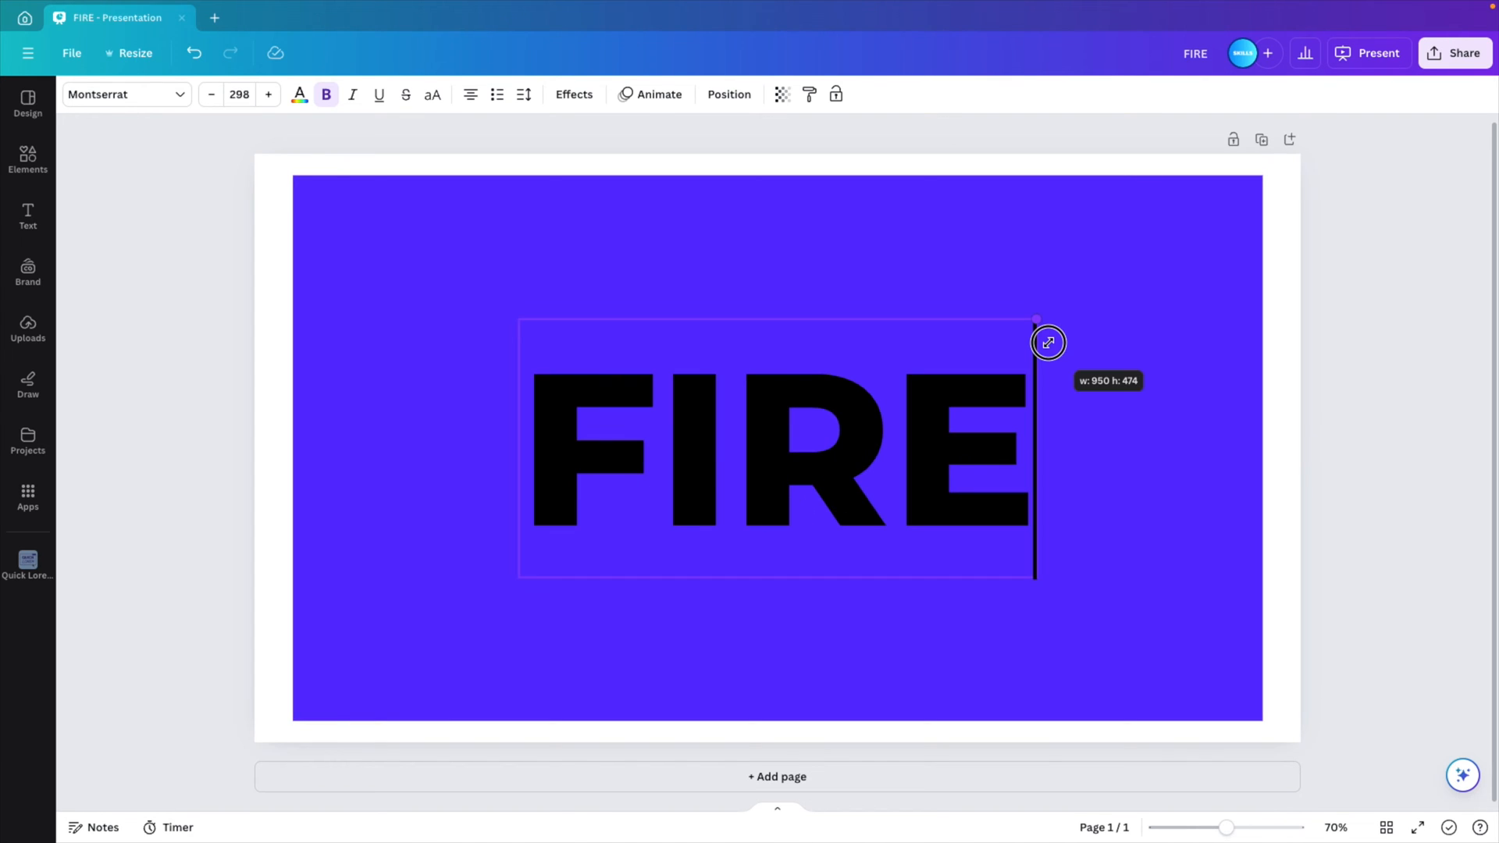
pyautogui.moveTo(1048, 342); pyautogui.dragTo(1135, 270)
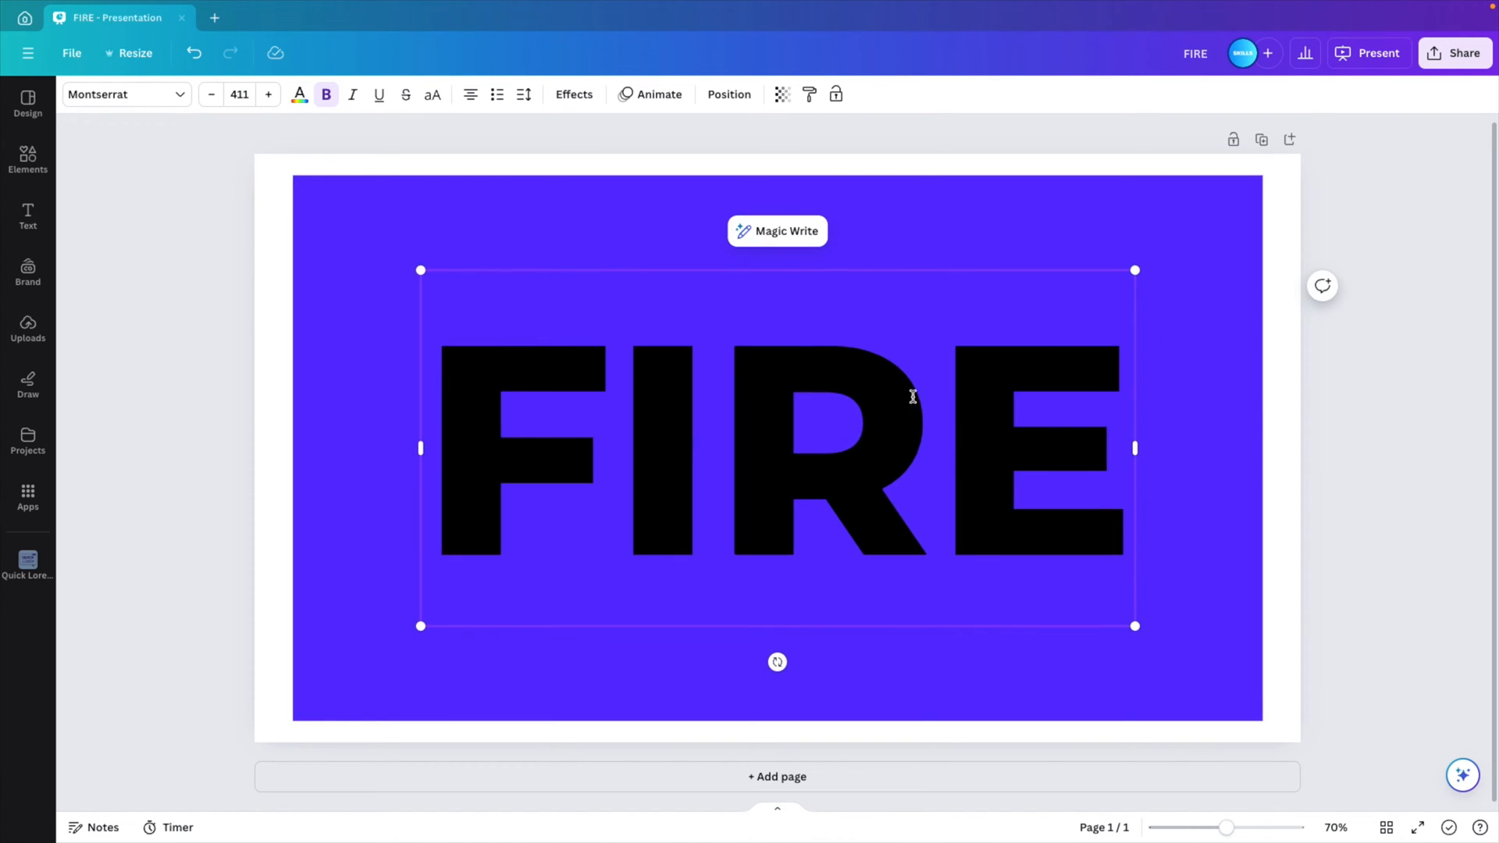
pyautogui.click(118, 94)
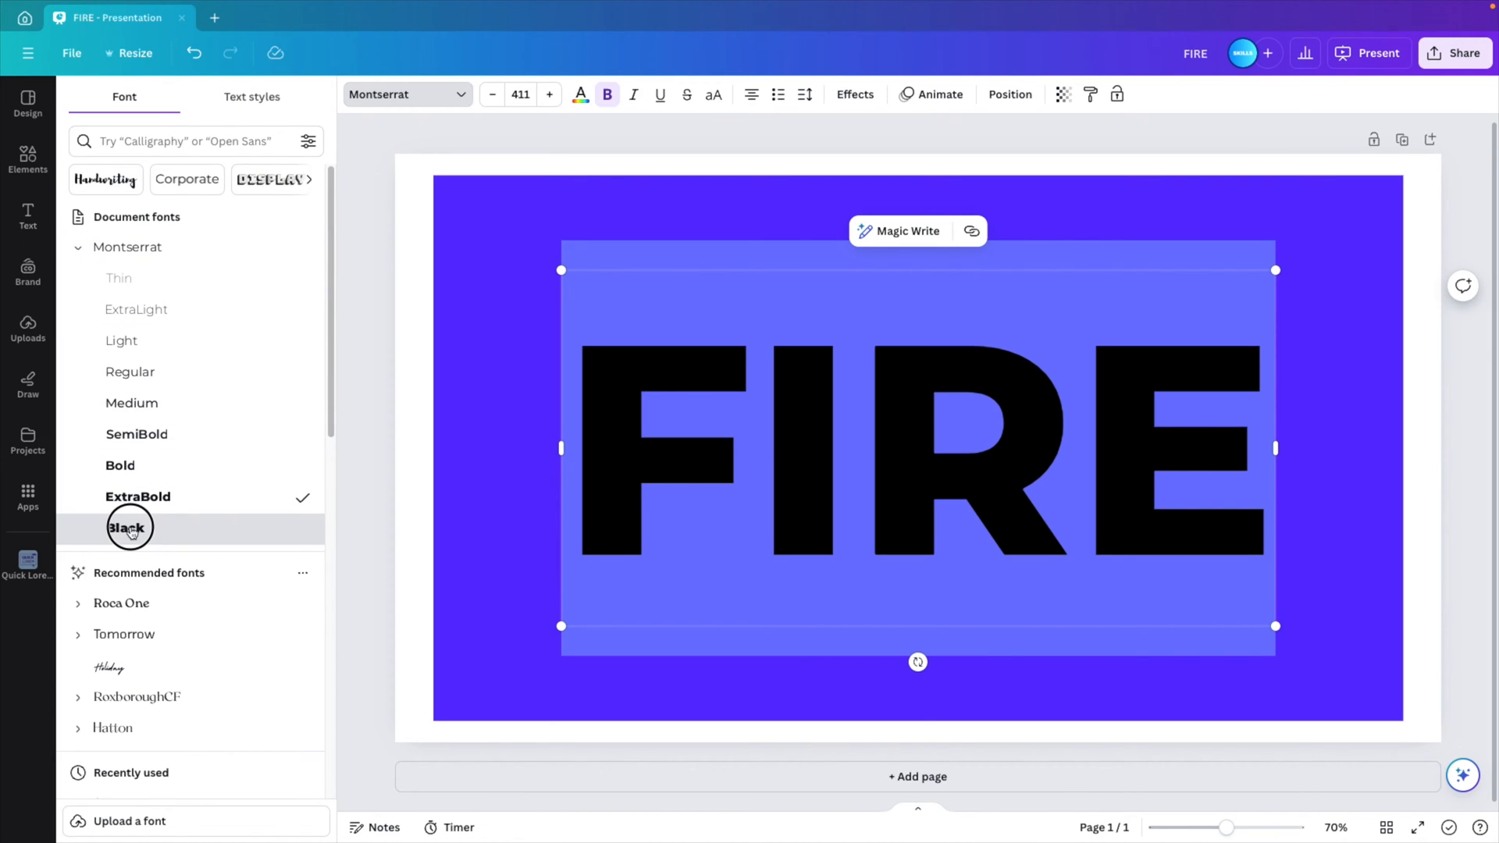
pyautogui.click(129, 528)
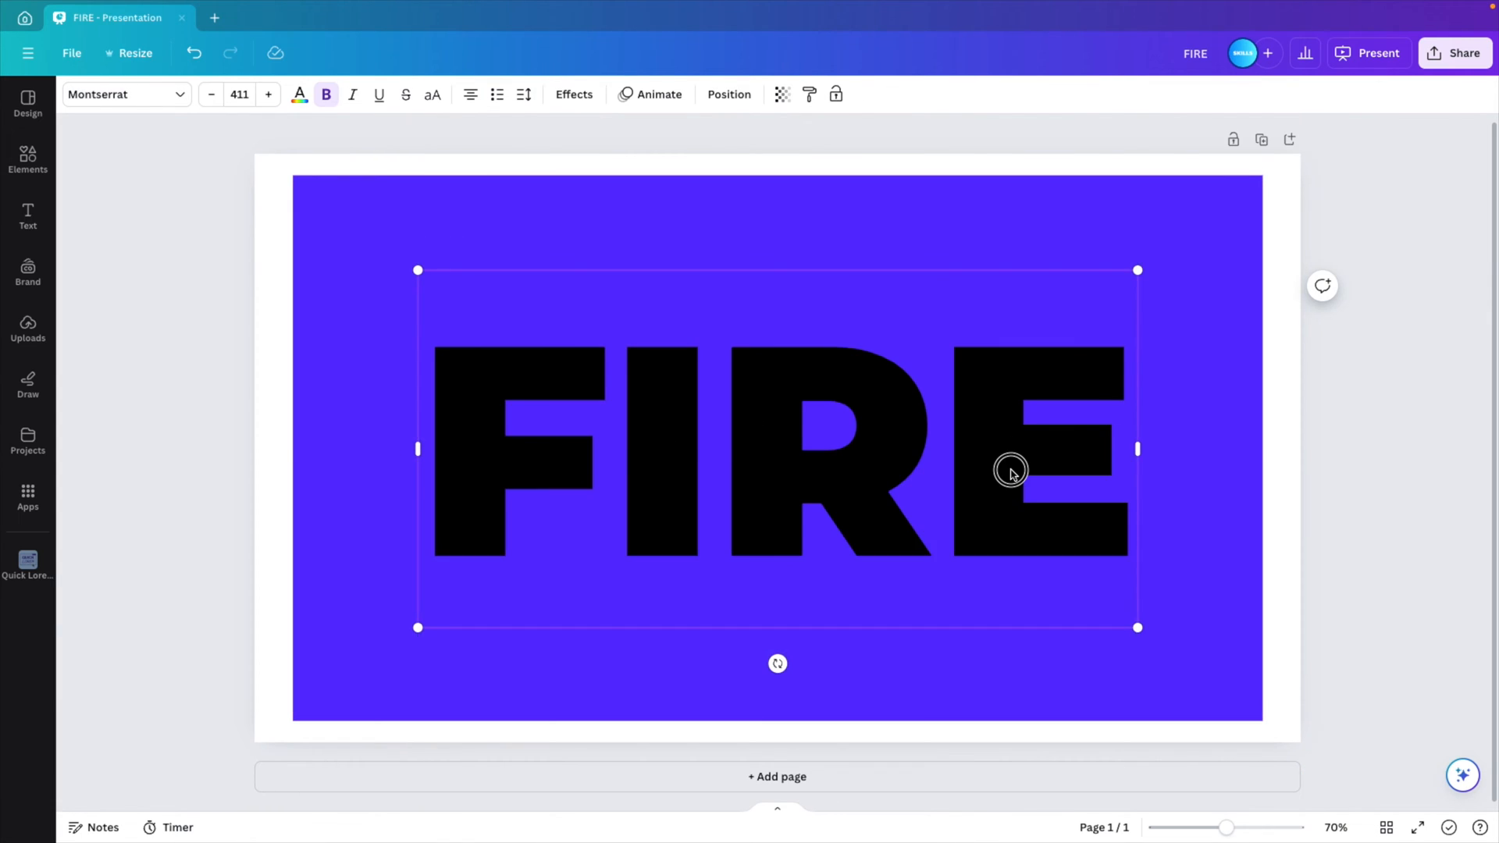
pyautogui.moveTo(1011, 475); pyautogui.dragTo(1009, 474)
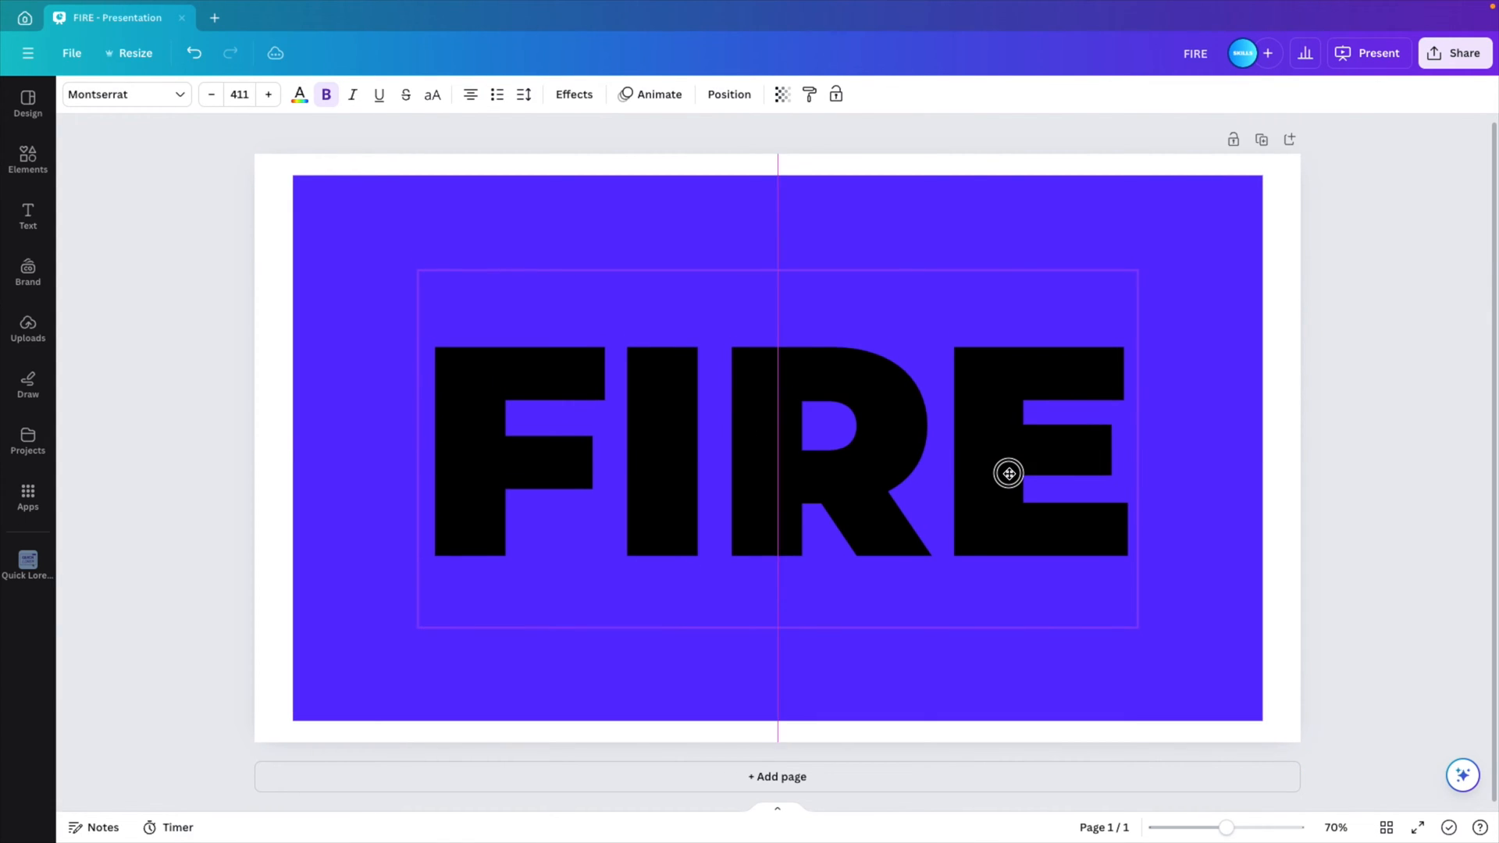
pyautogui.moveTo(1009, 473); pyautogui.dragTo(998, 480)
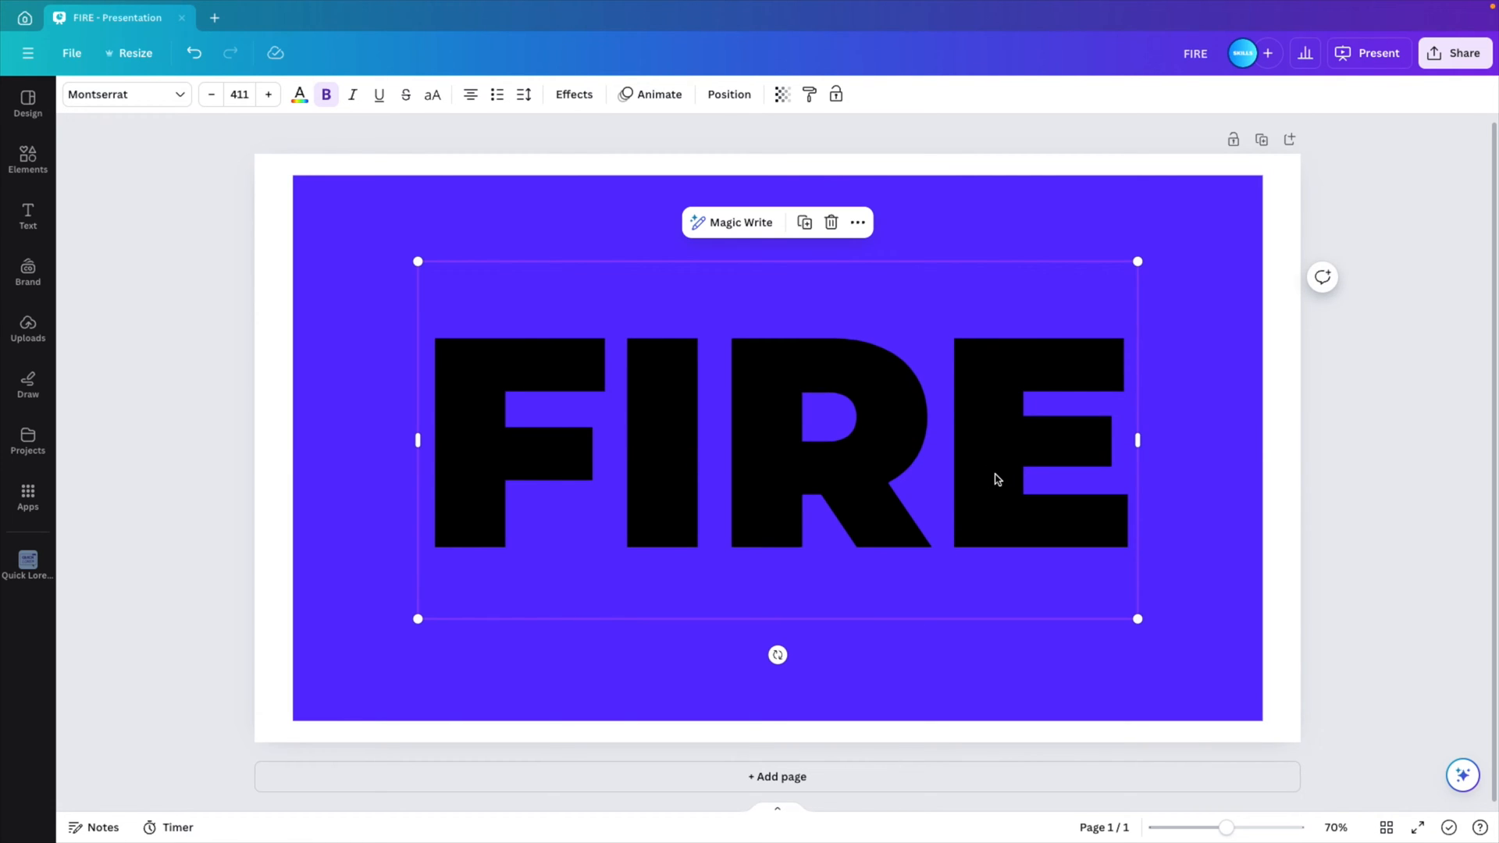
pyautogui.moveTo(1333, 468)
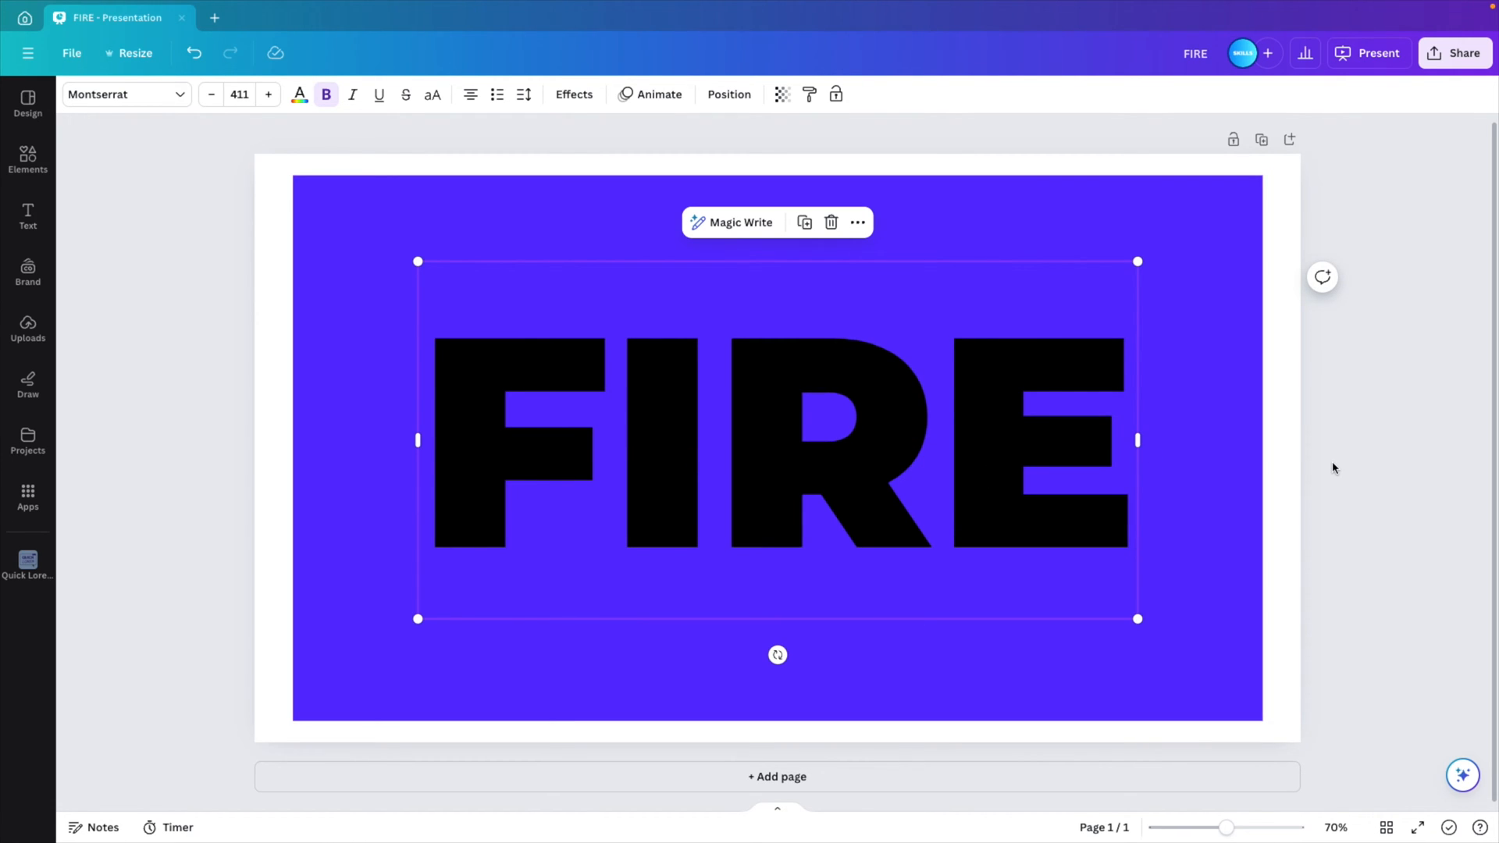
pyautogui.moveTo(792, 292)
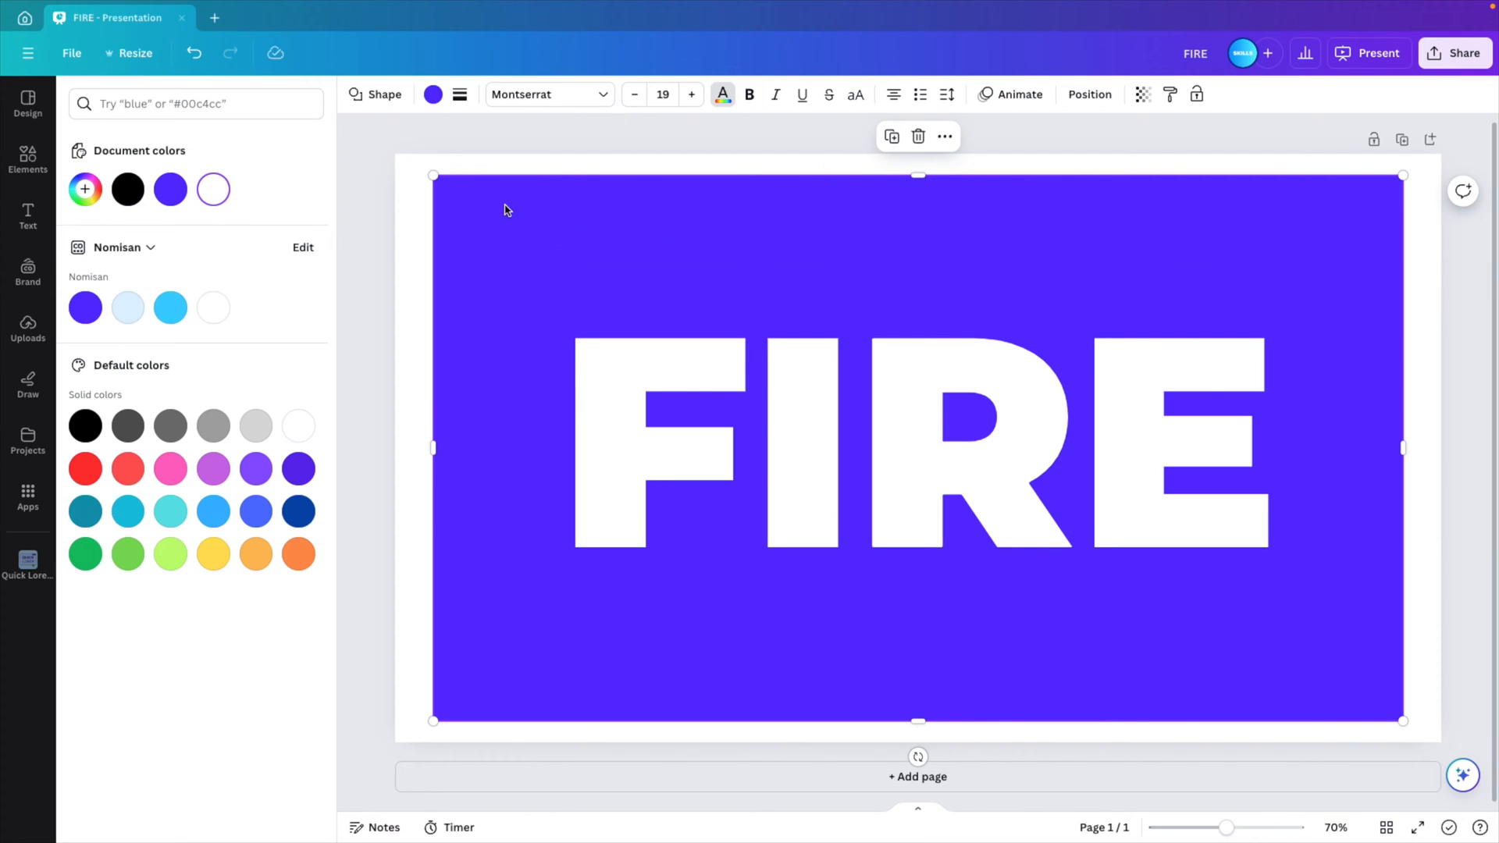
# Fill the rectangle with black behind the white FIRE letters, then deselect it
pyautogui.click(128, 189)
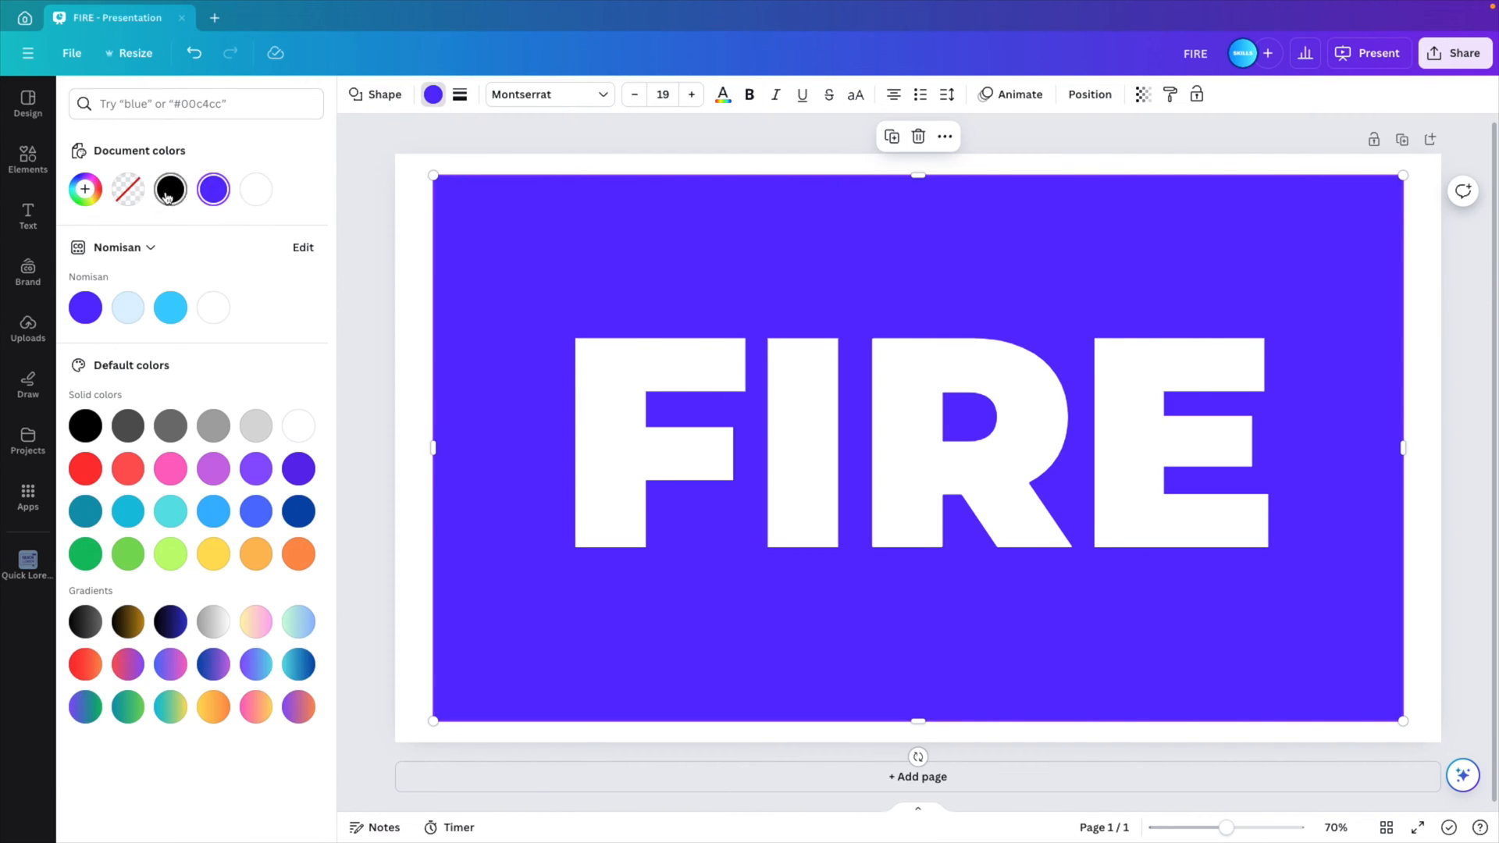
pyautogui.click(171, 189)
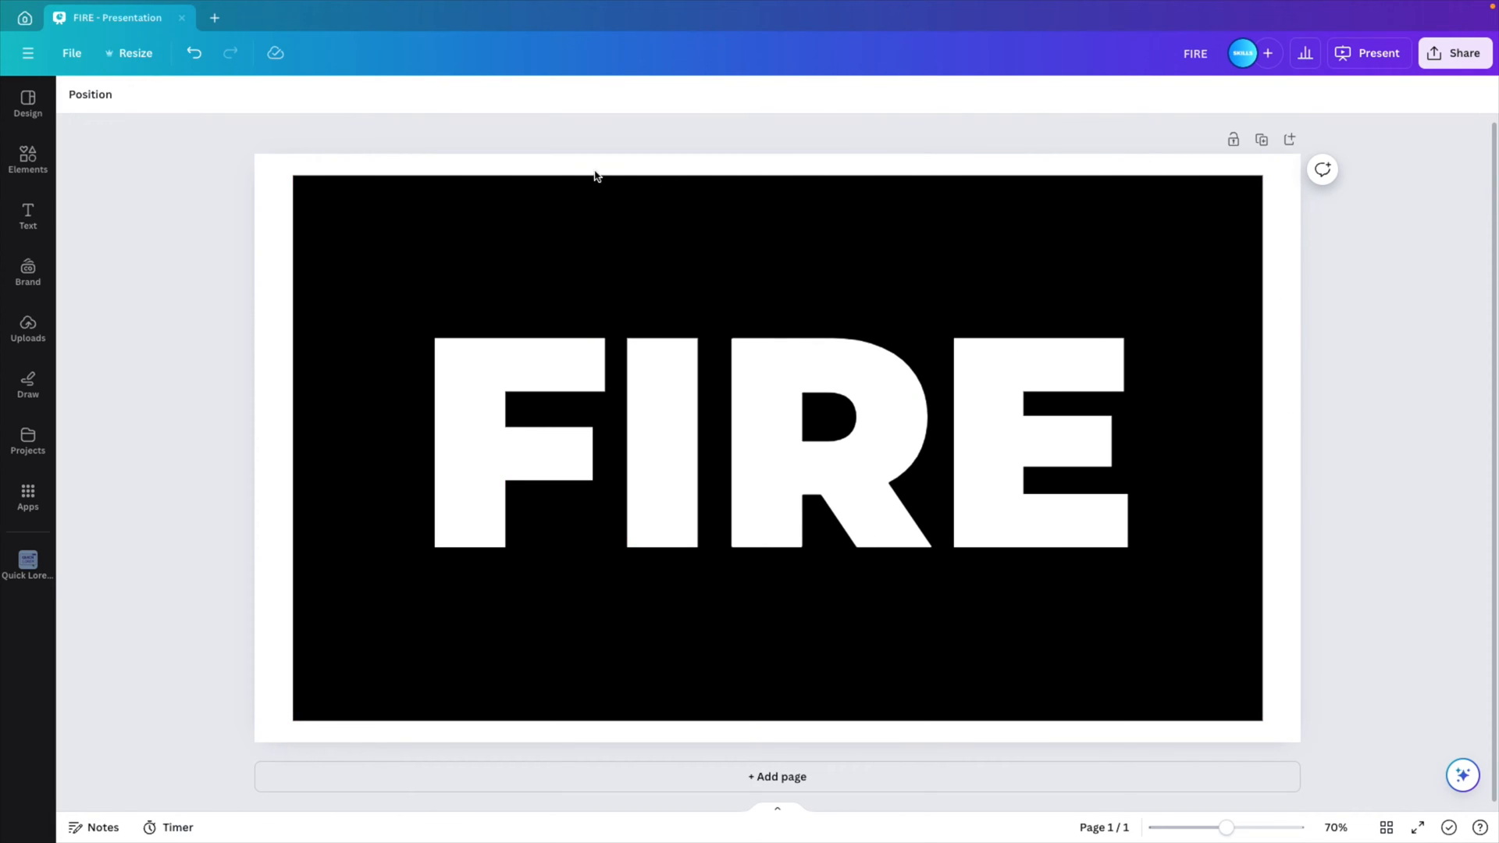
pyautogui.click(777, 443)
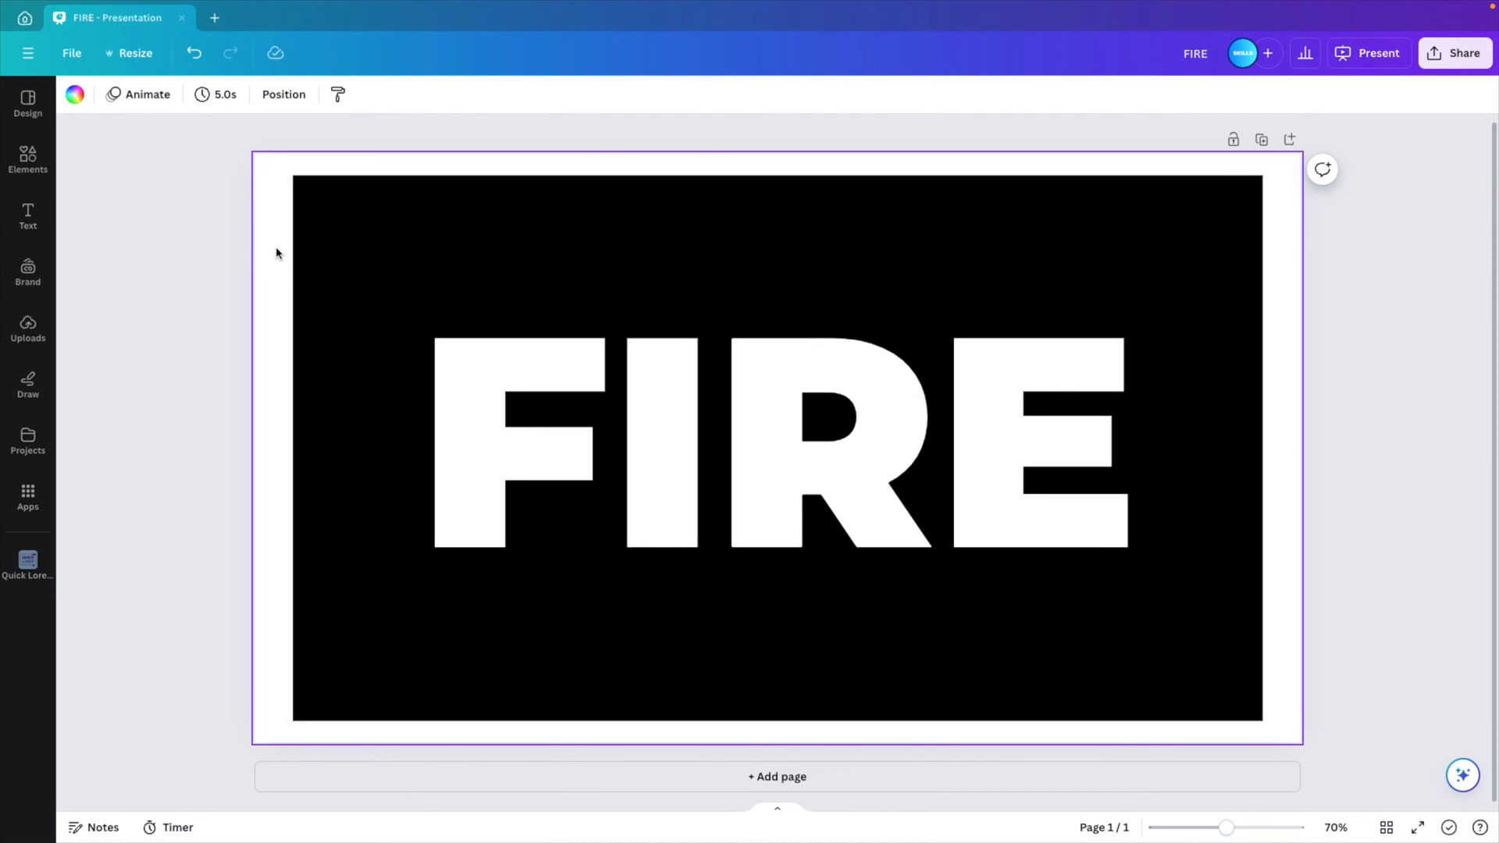
pyautogui.click(754, 453)
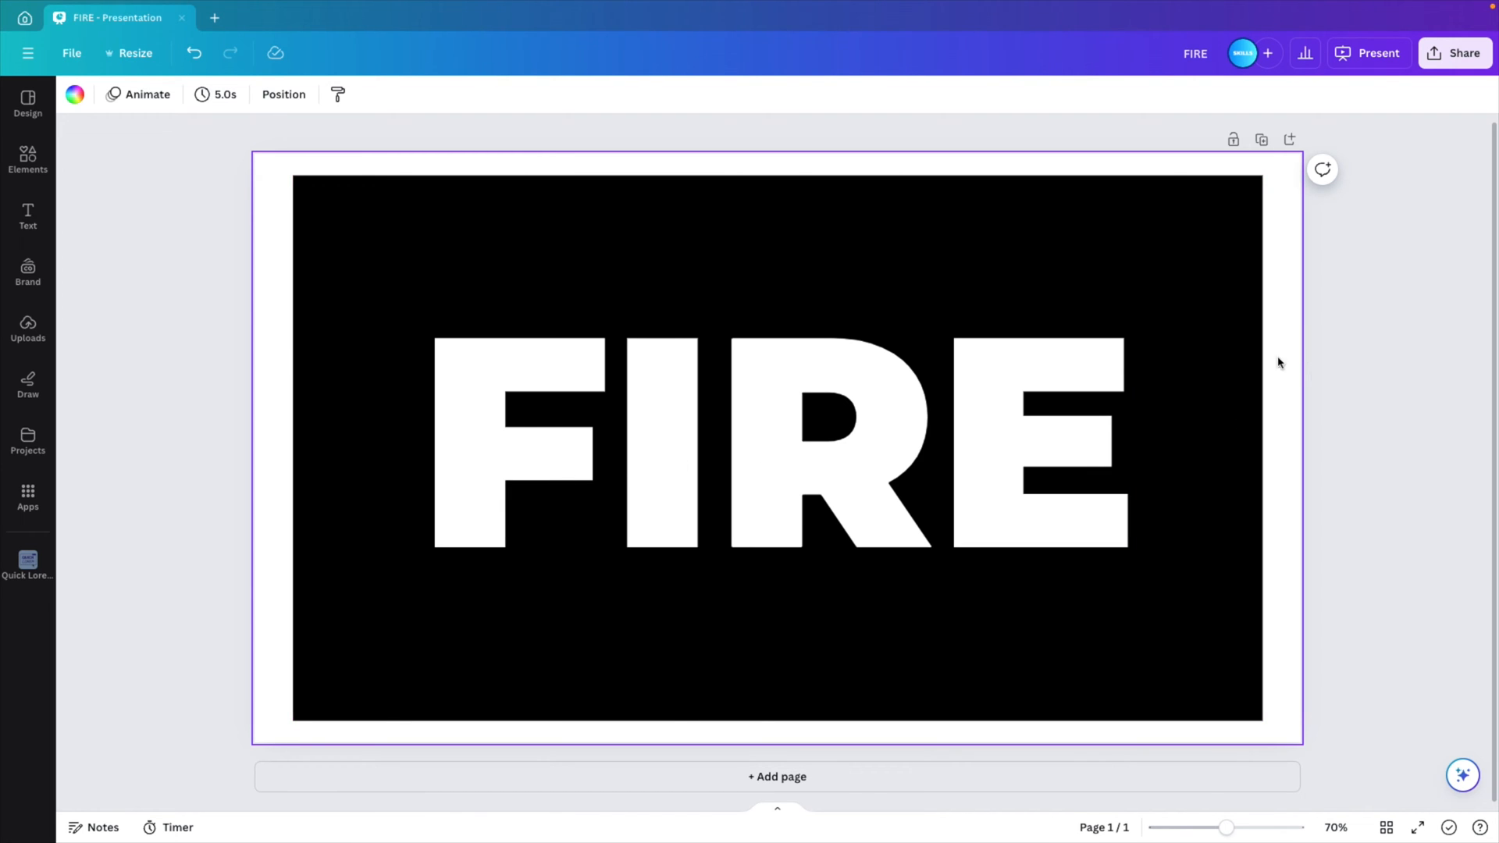
pyautogui.moveTo(1319, 350)
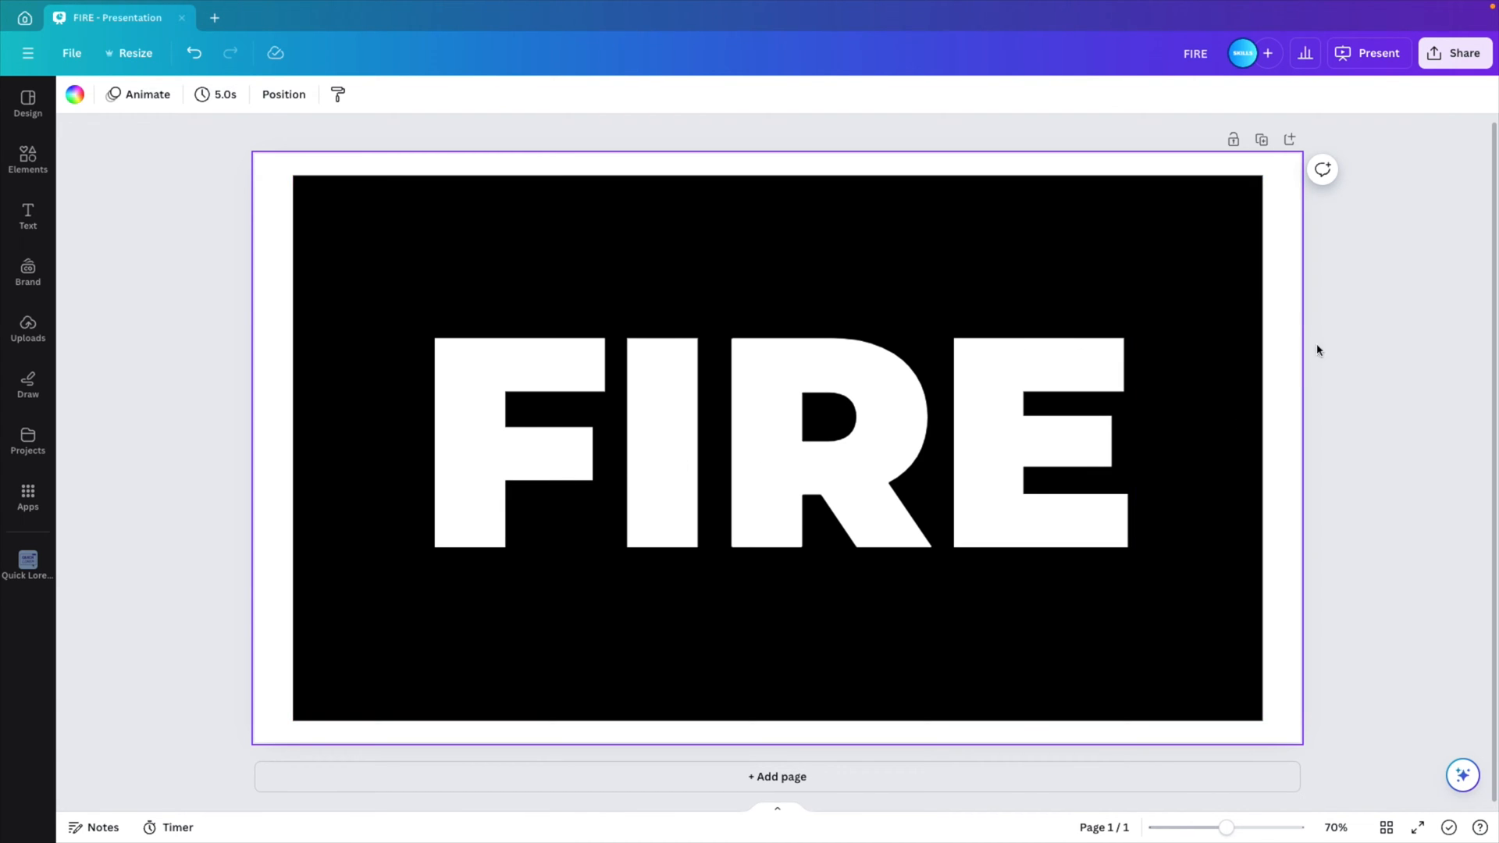
# Download the design via Share as a PNG with Transparent background unchecked
pyautogui.click(1462, 53)
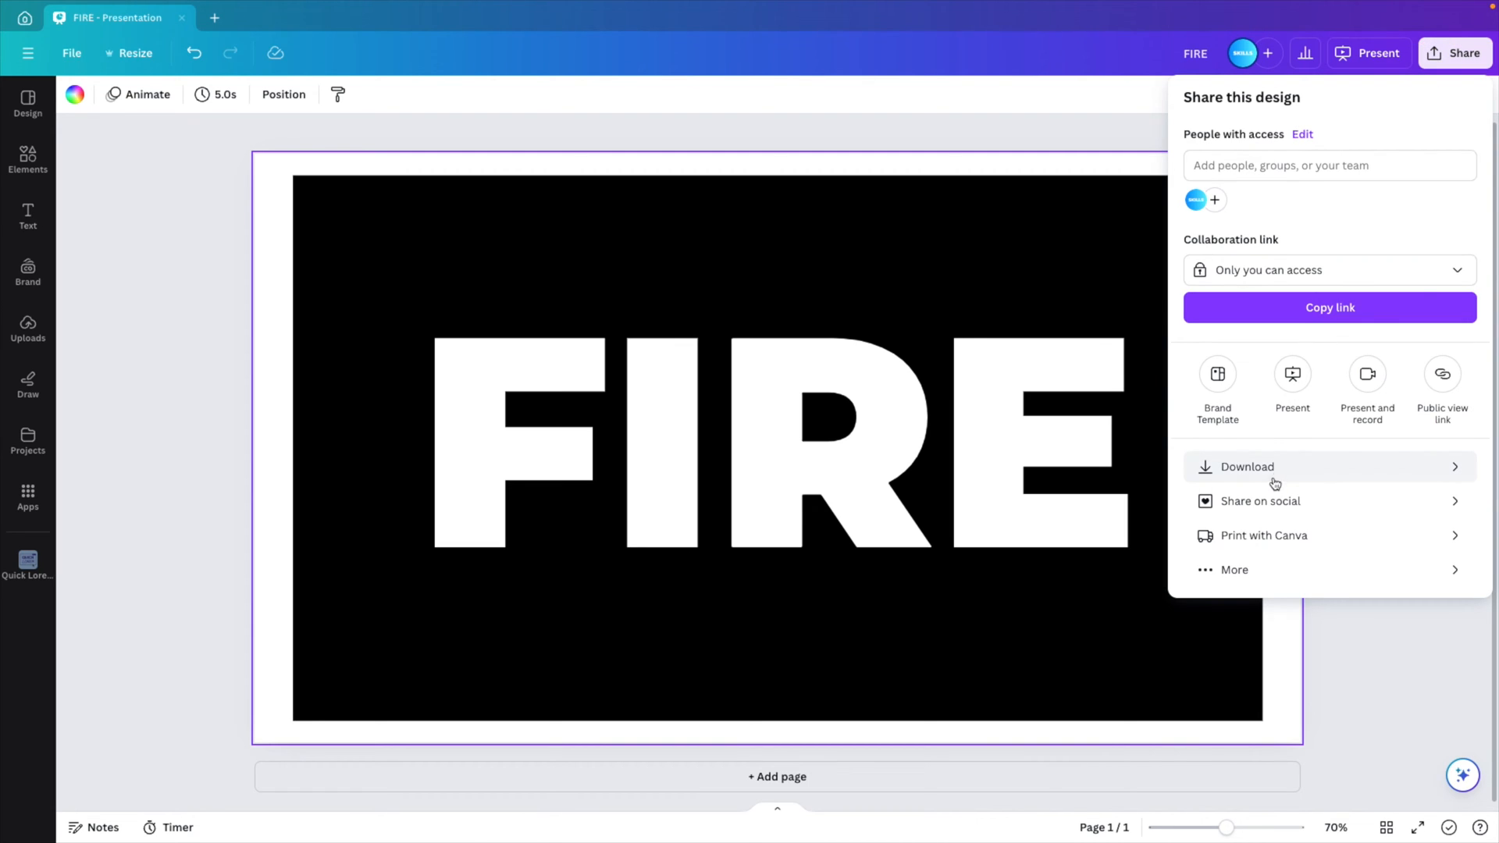
pyautogui.click(1247, 467)
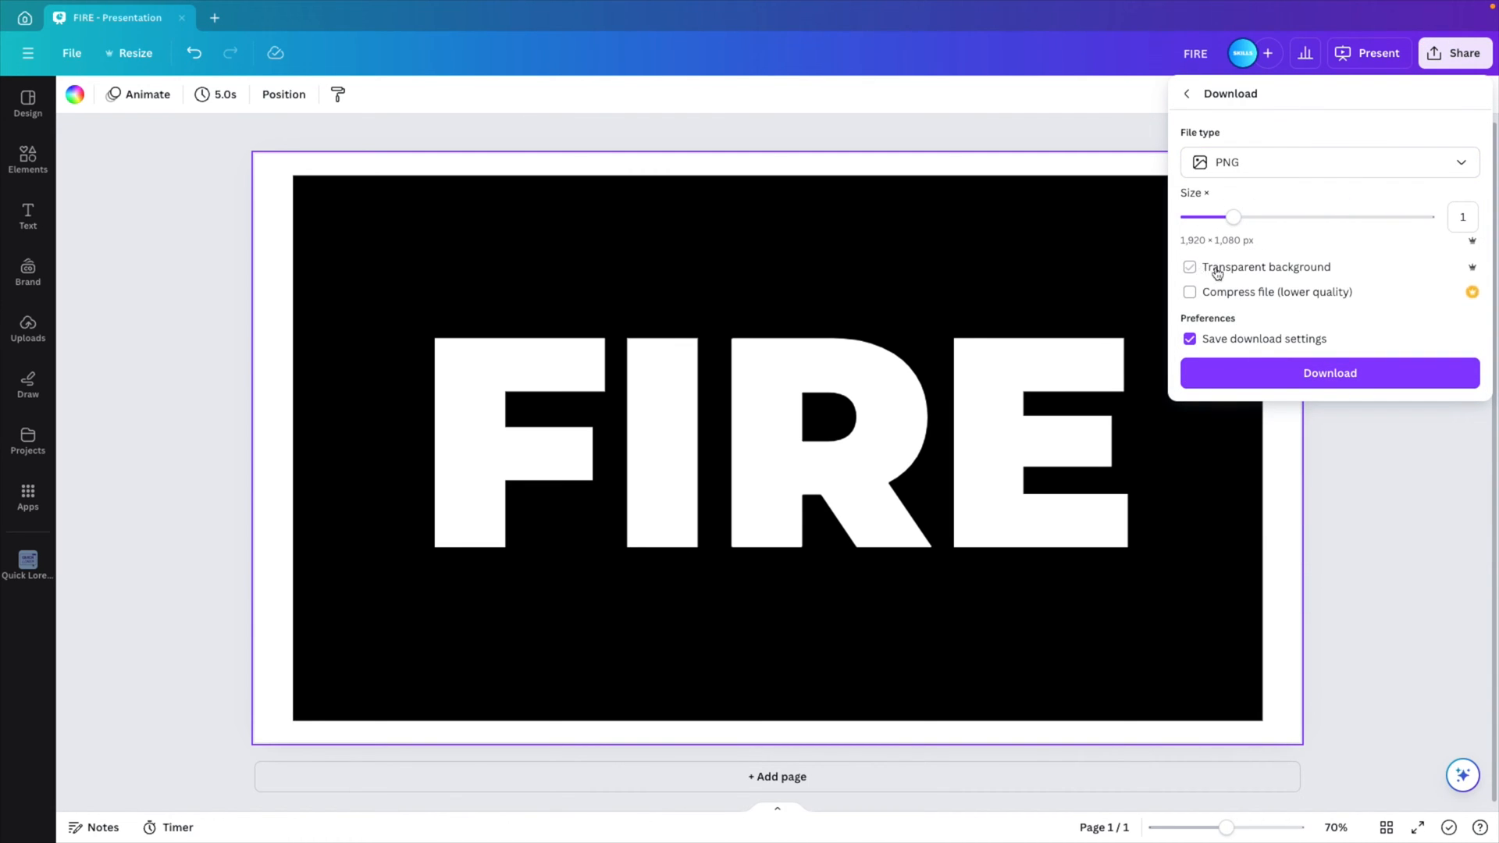
pyautogui.moveTo(1371, 275)
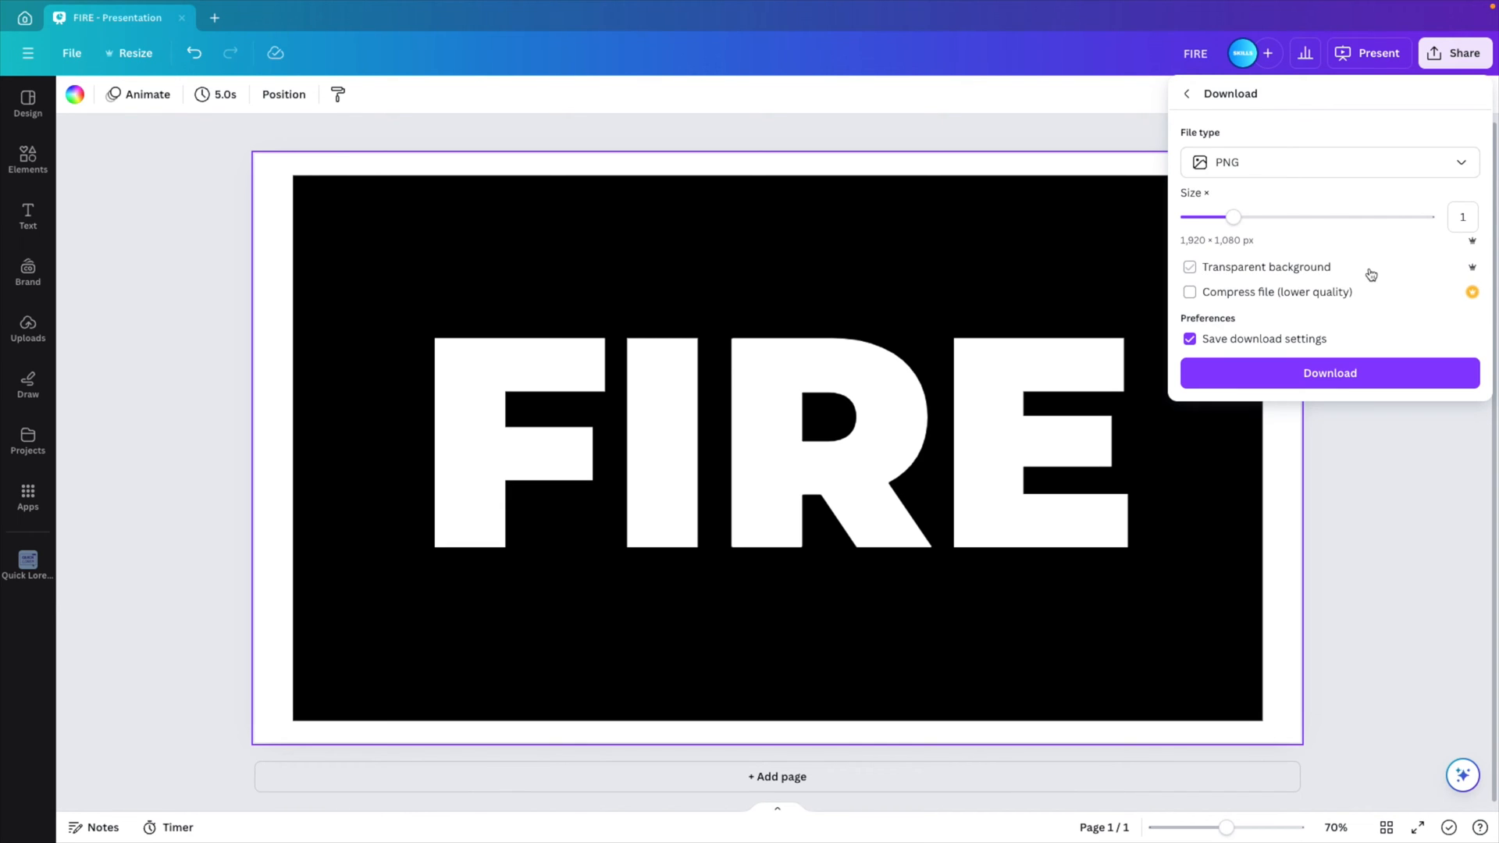
pyautogui.click(1340, 373)
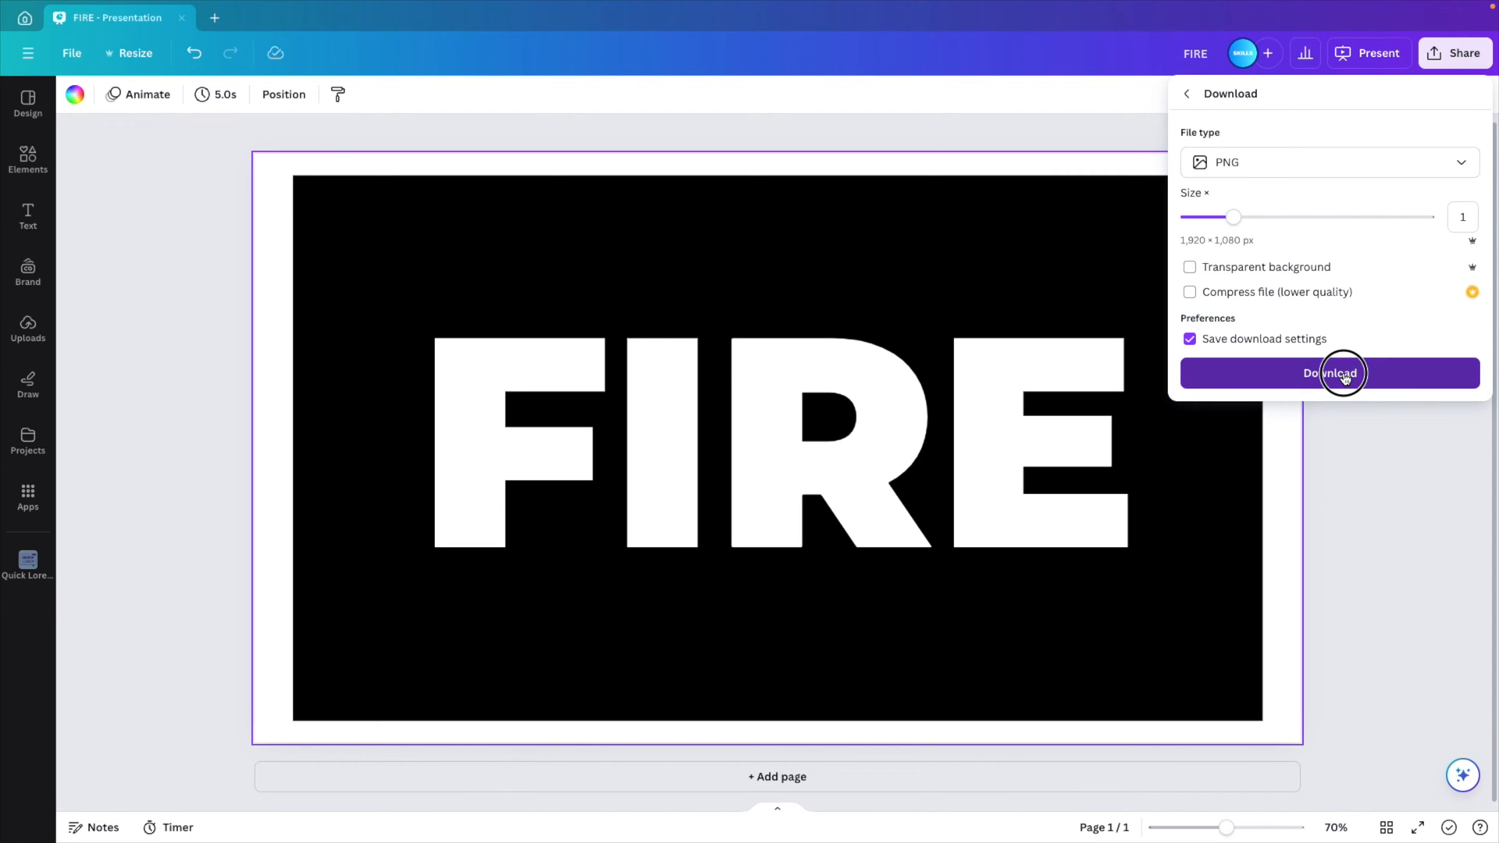
pyautogui.click(1330, 373)
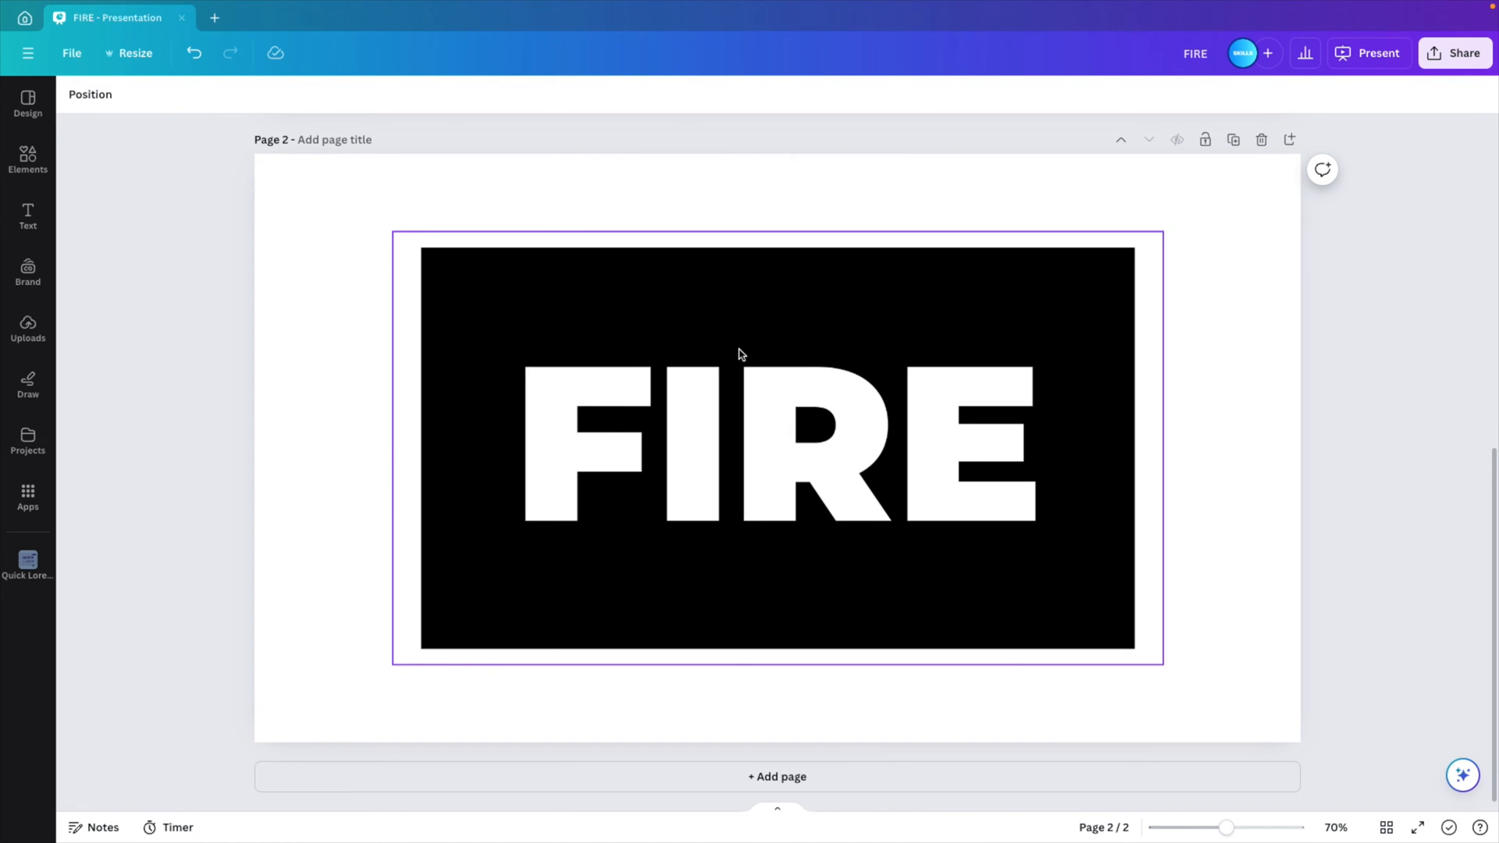
# Recolour page 2's background to the purple document colour
pyautogui.click(740, 353)
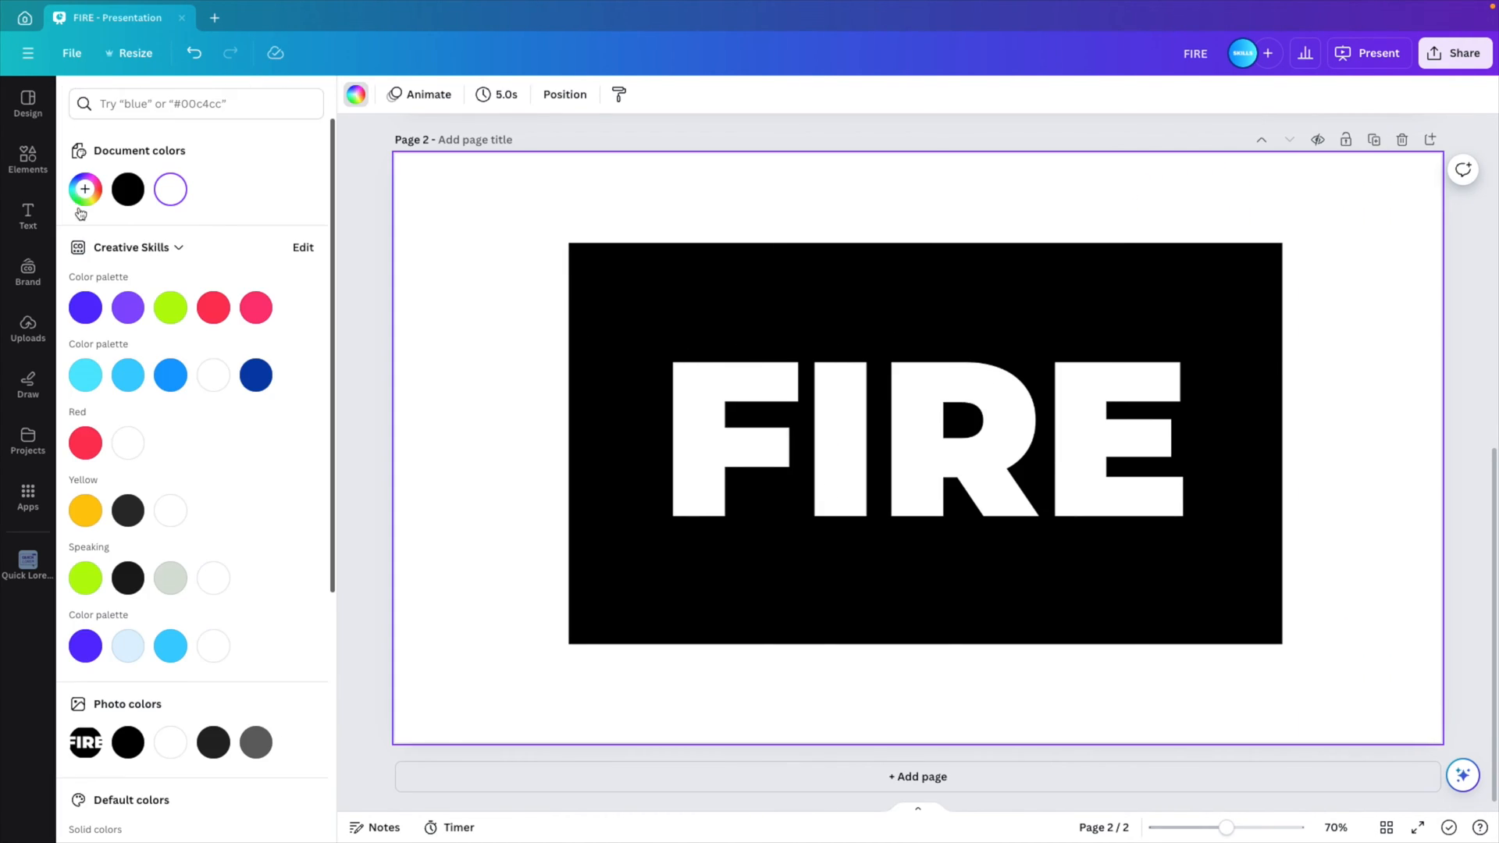
pyautogui.click(84, 306)
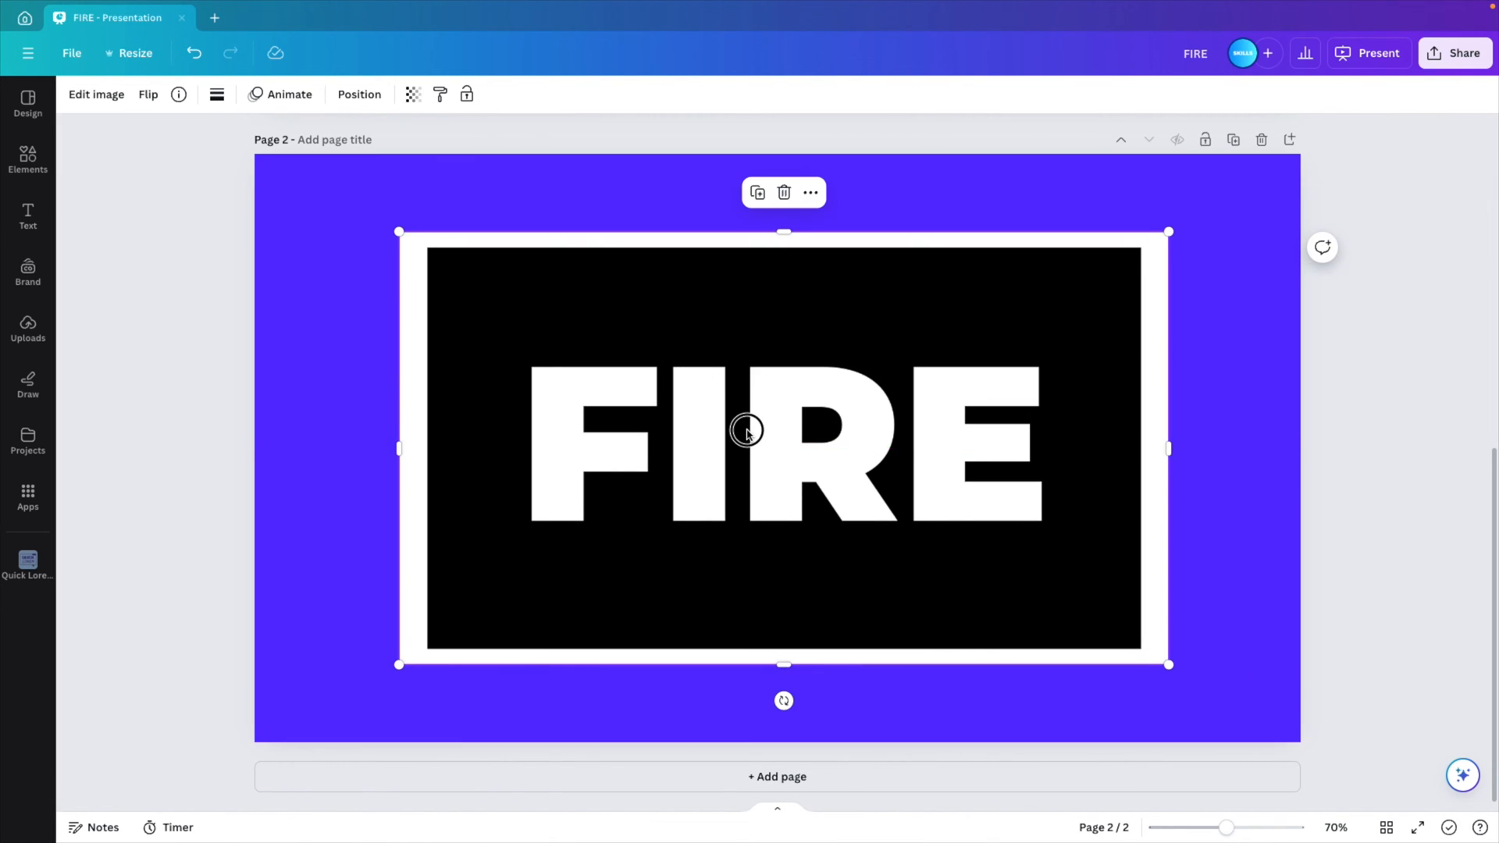
pyautogui.moveTo(300, 350)
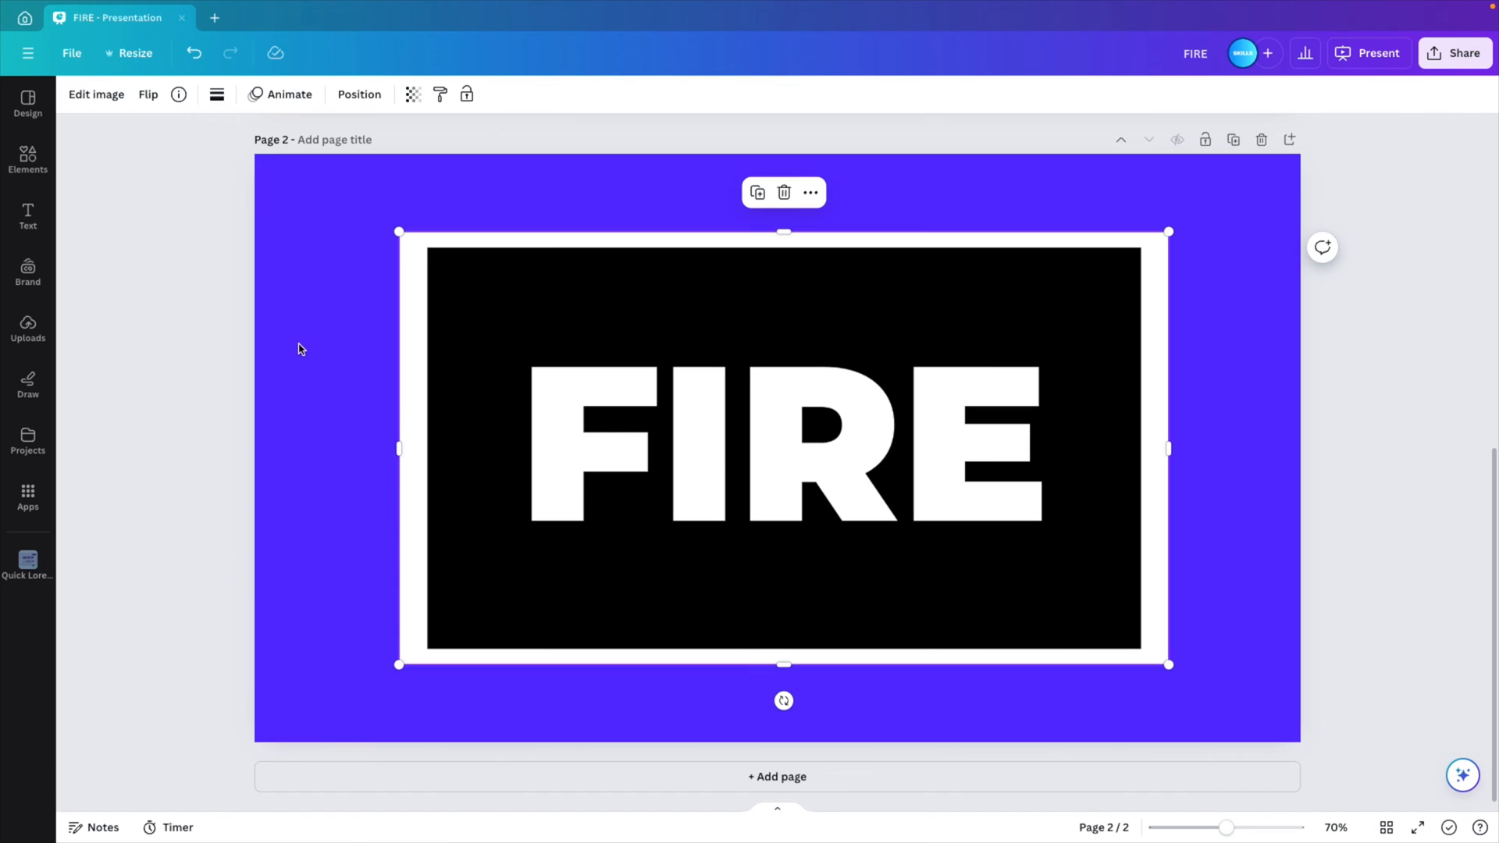
pyautogui.moveTo(644, 331)
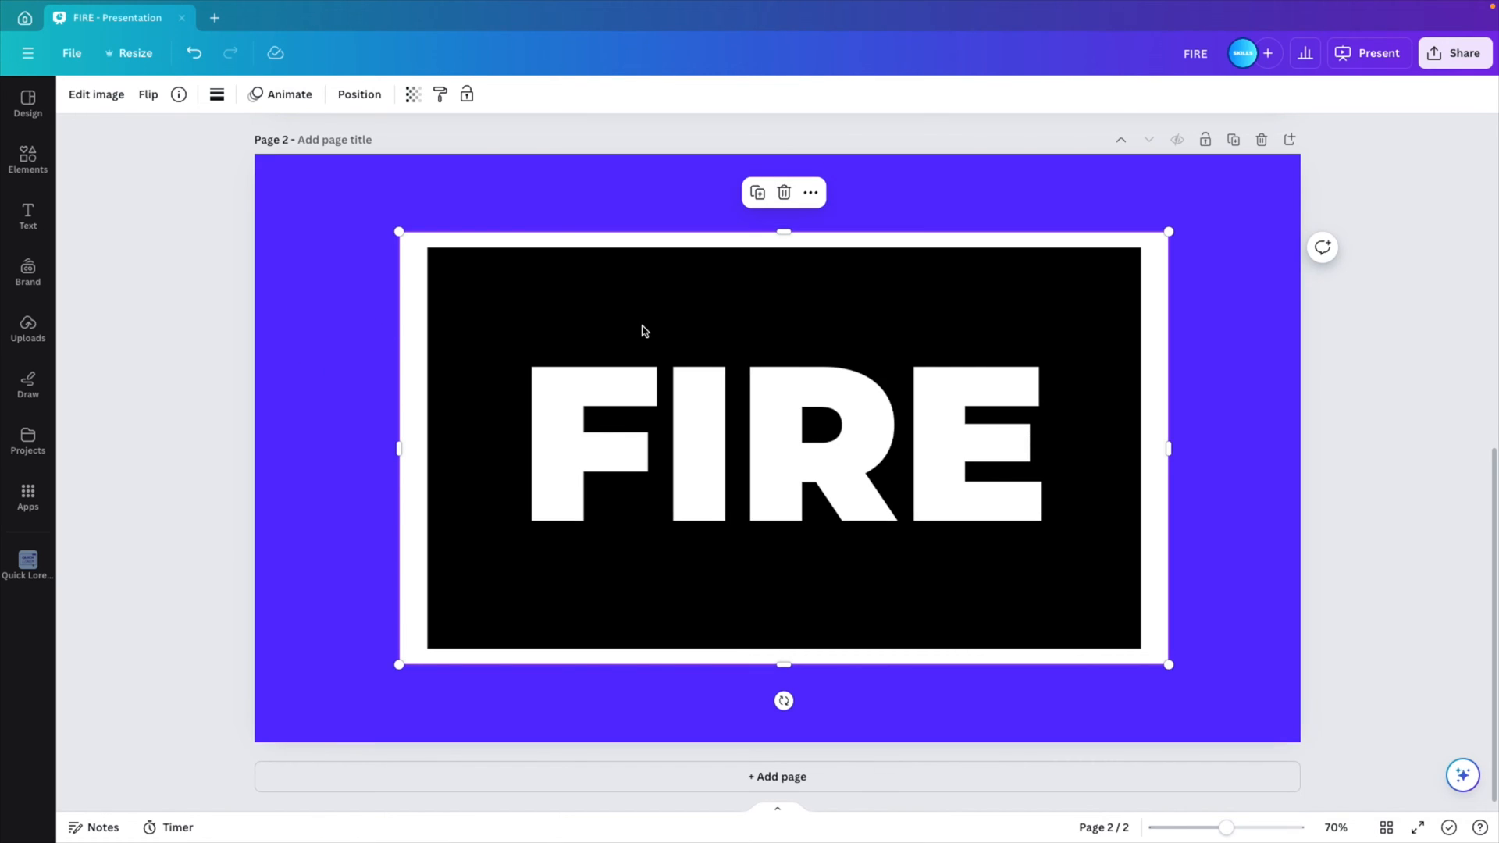
# Apply BG Remover to the FIRE image so its white letters and border become cutouts
pyautogui.click(97, 94)
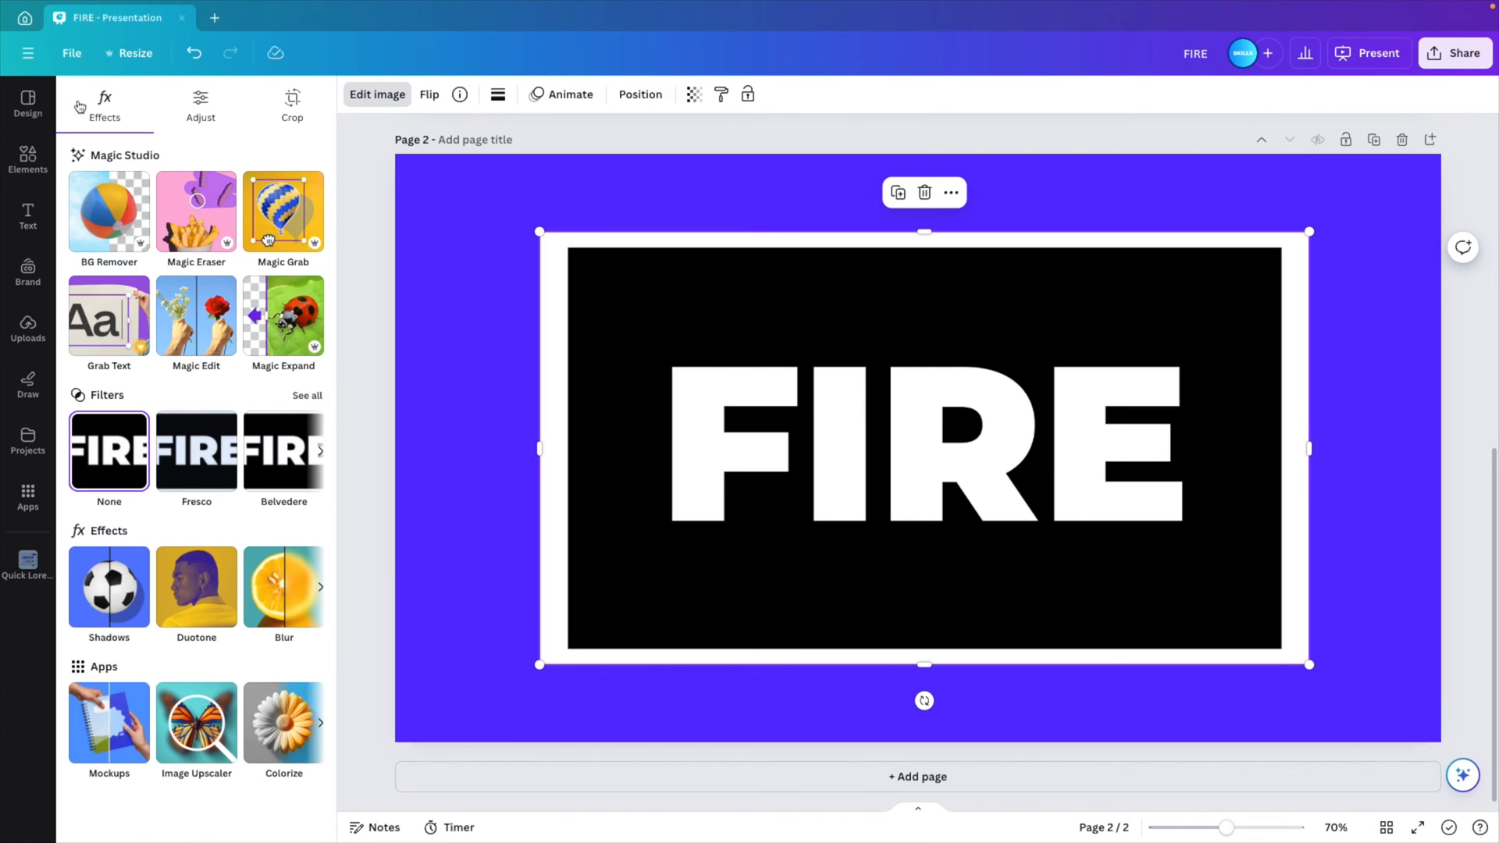
pyautogui.click(109, 213)
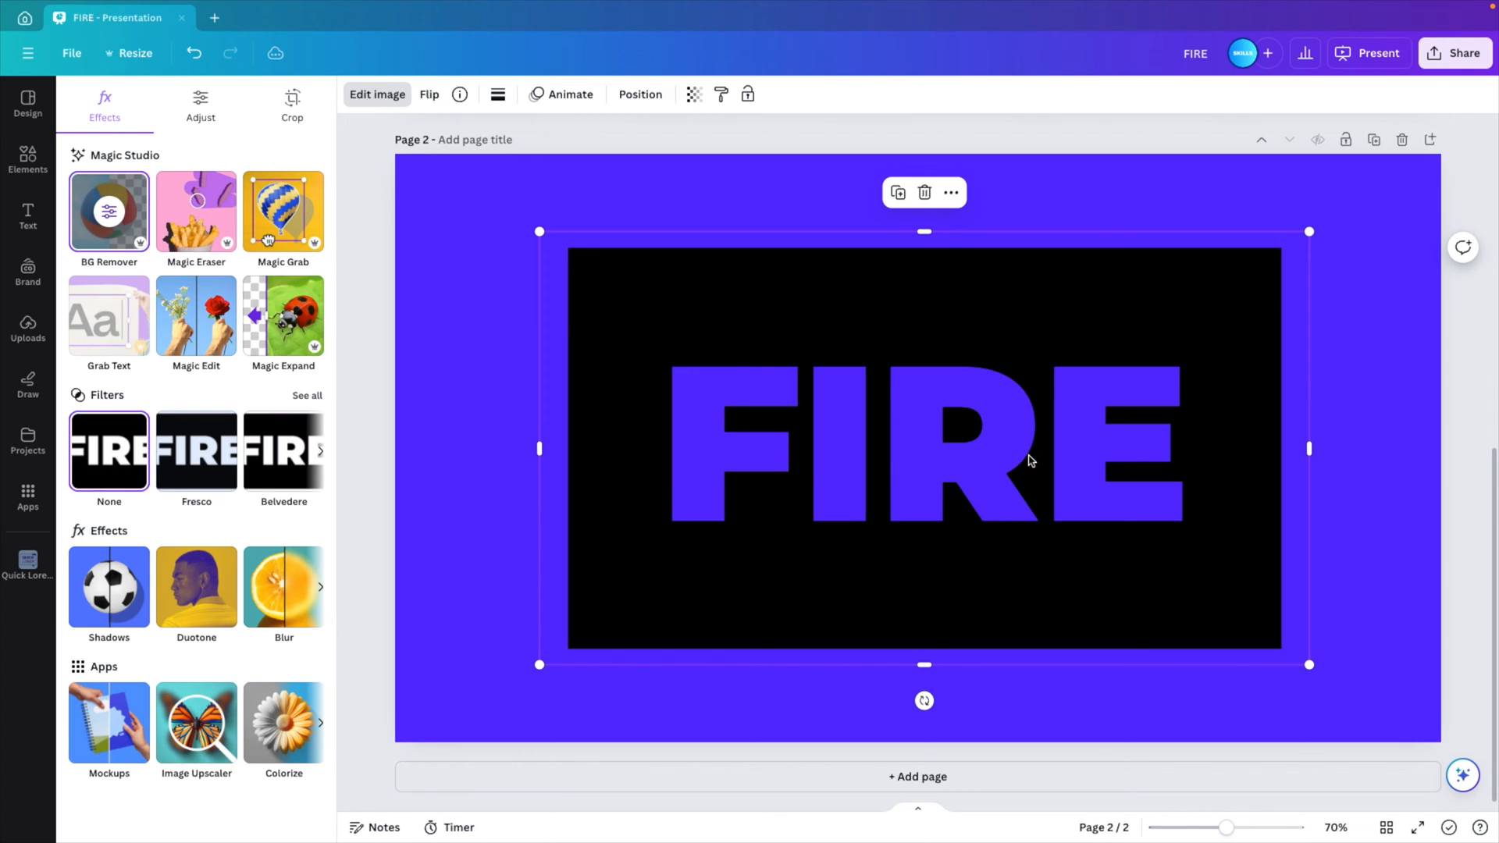
pyautogui.moveTo(748, 453)
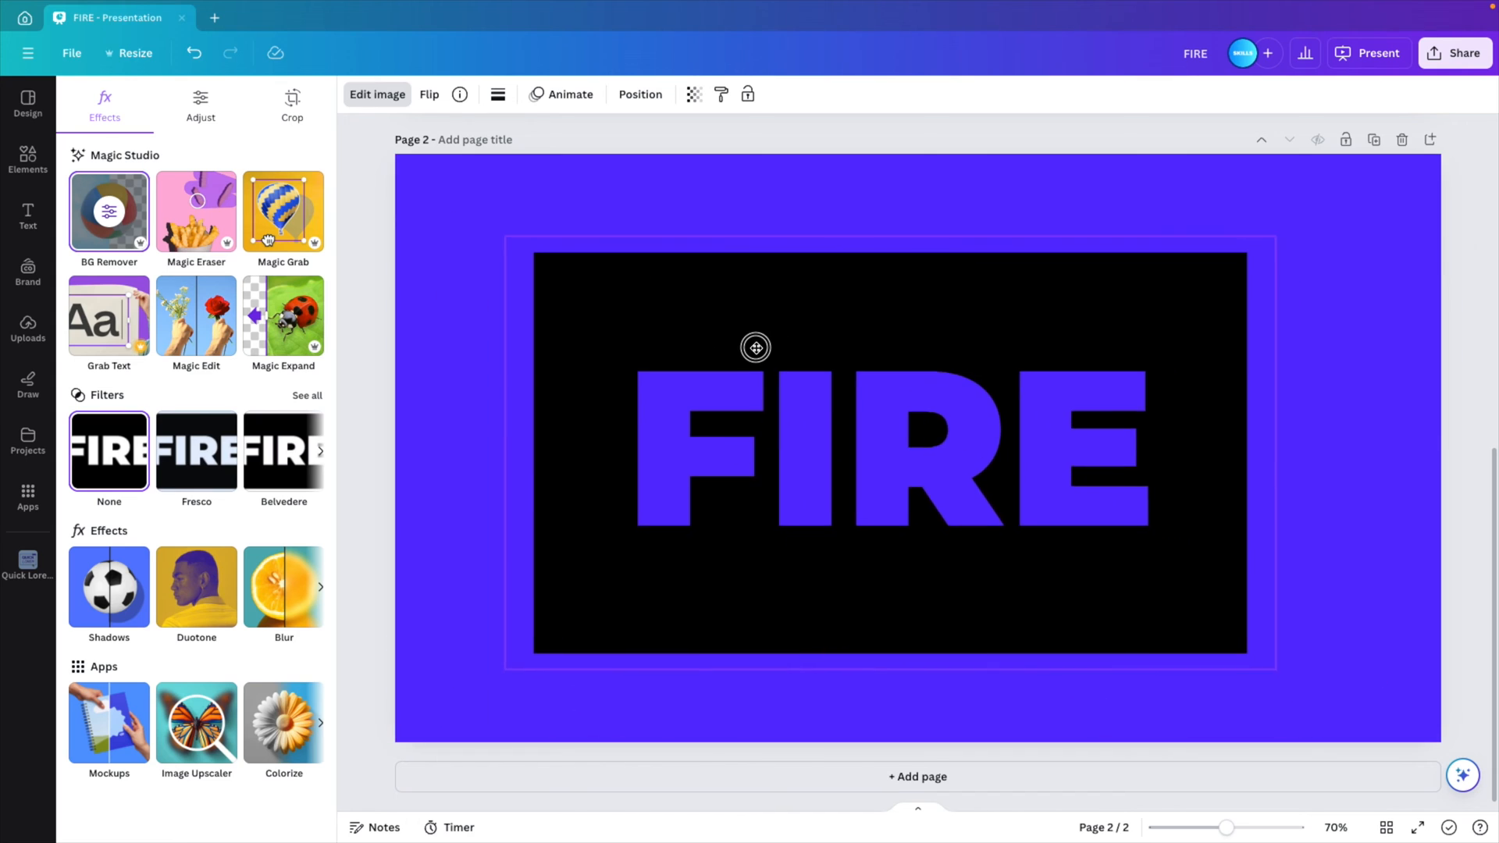
pyautogui.click(756, 346)
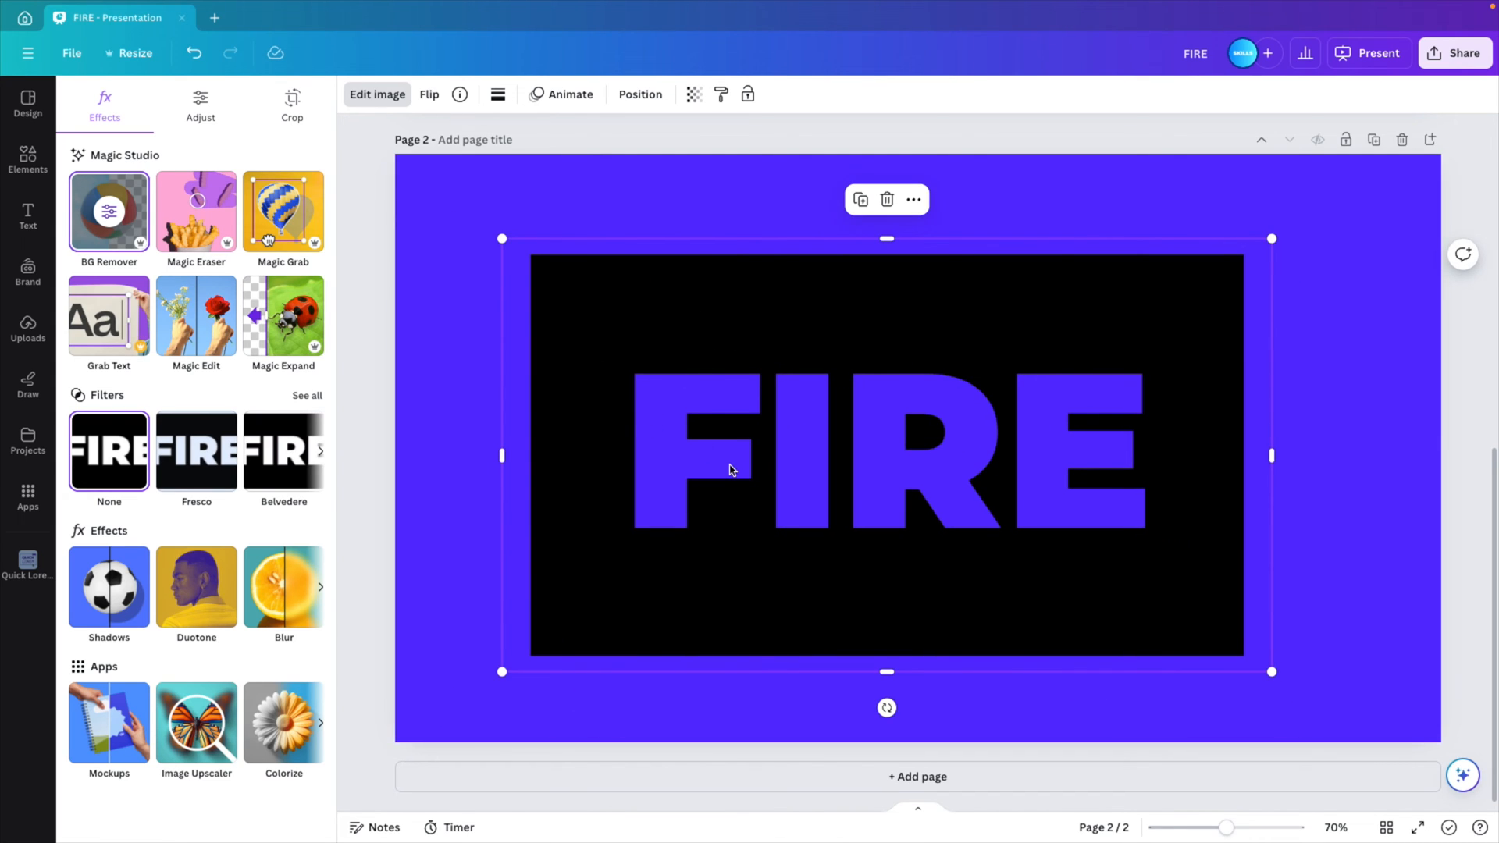
pyautogui.moveTo(801, 473)
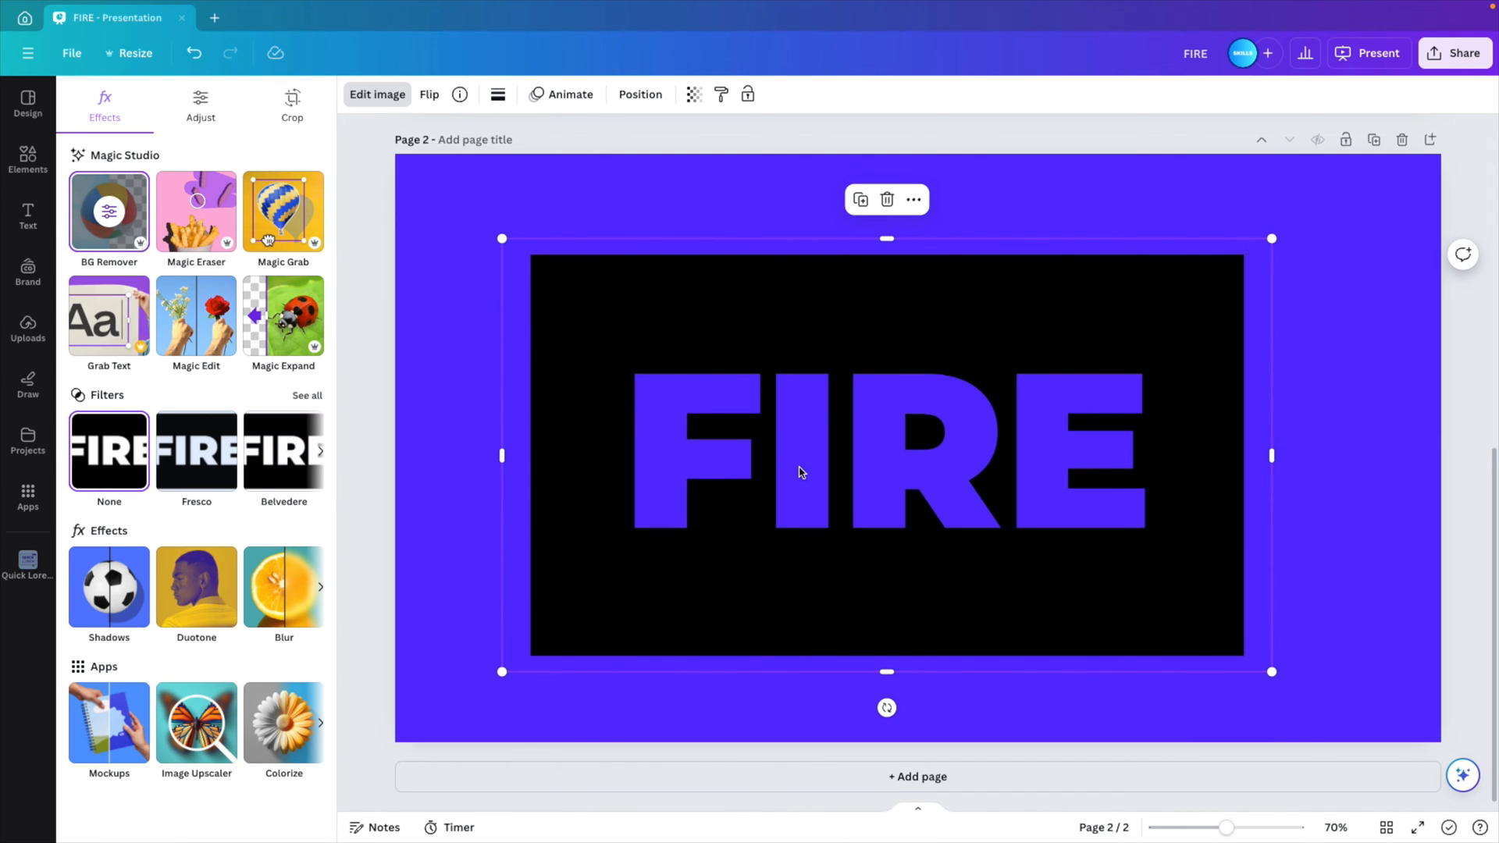
pyautogui.moveTo(834, 406)
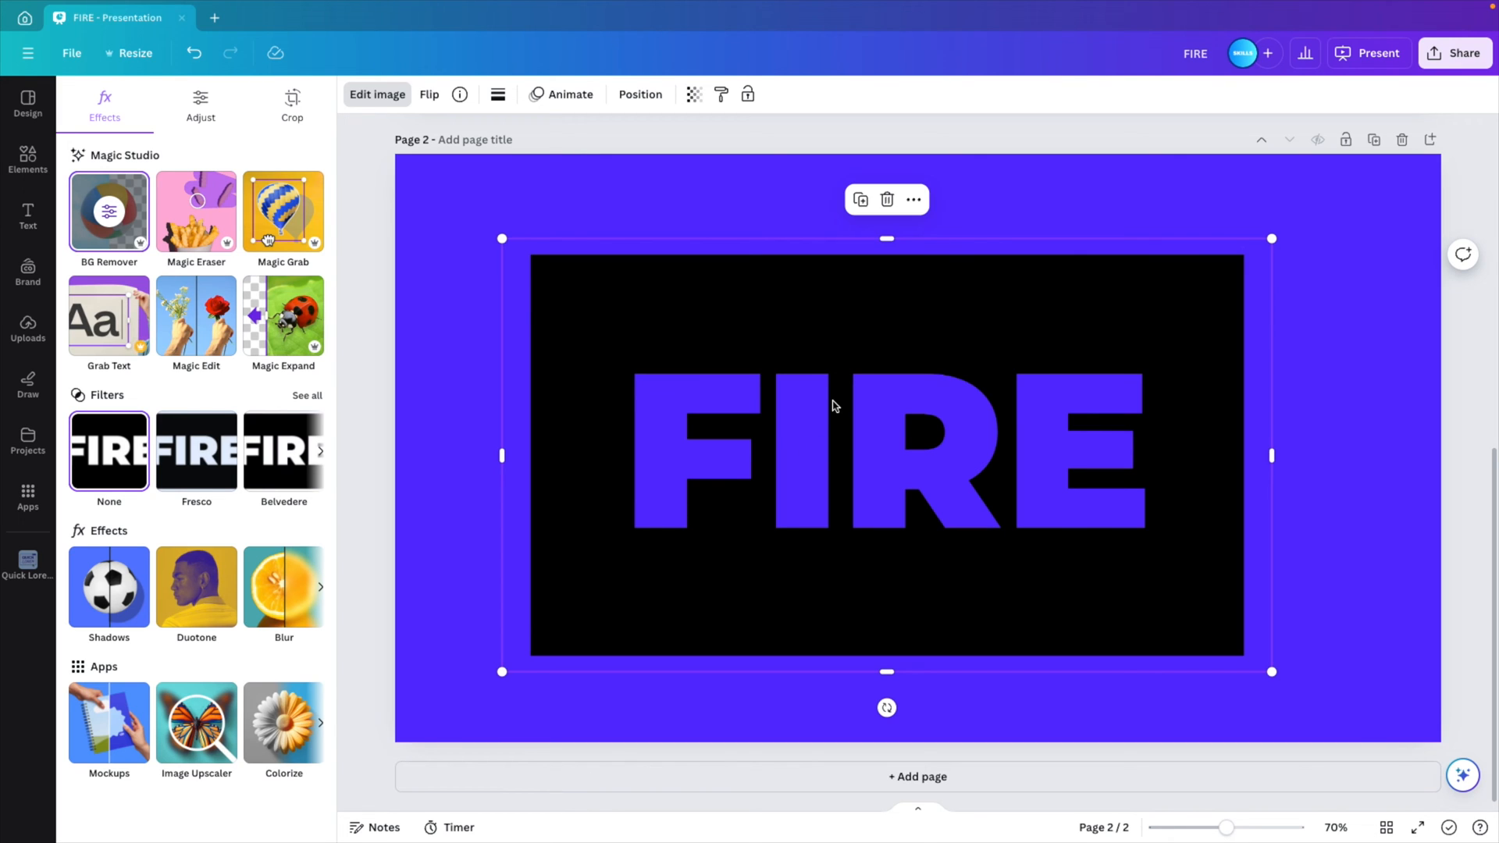
# Search Elements for 'fire' and add the burning-log flame video to page 2
pyautogui.click(28, 156)
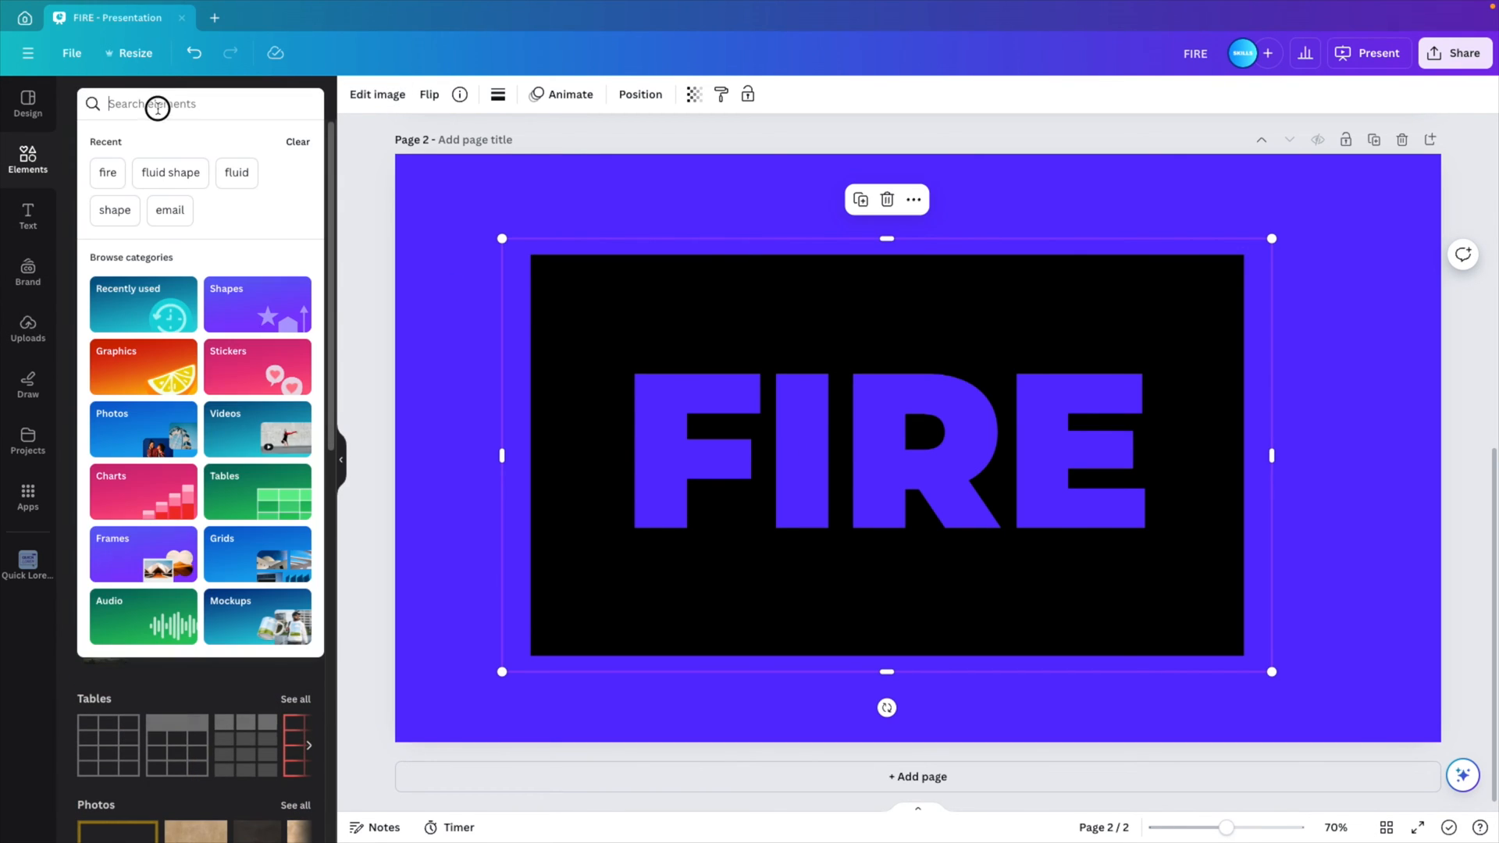
pyautogui.write('fire')
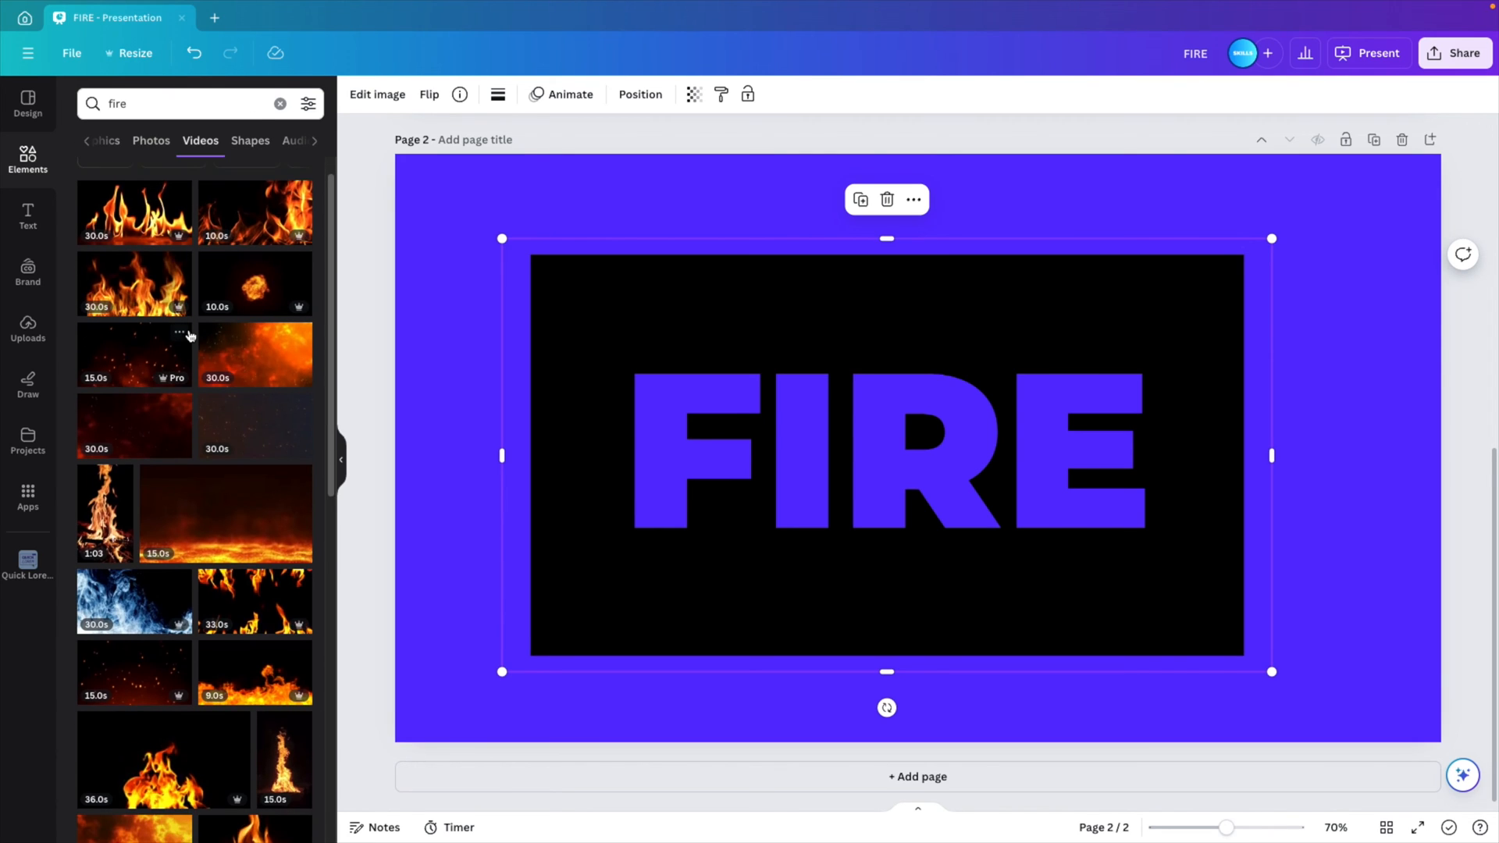
pyautogui.scroll(-3)
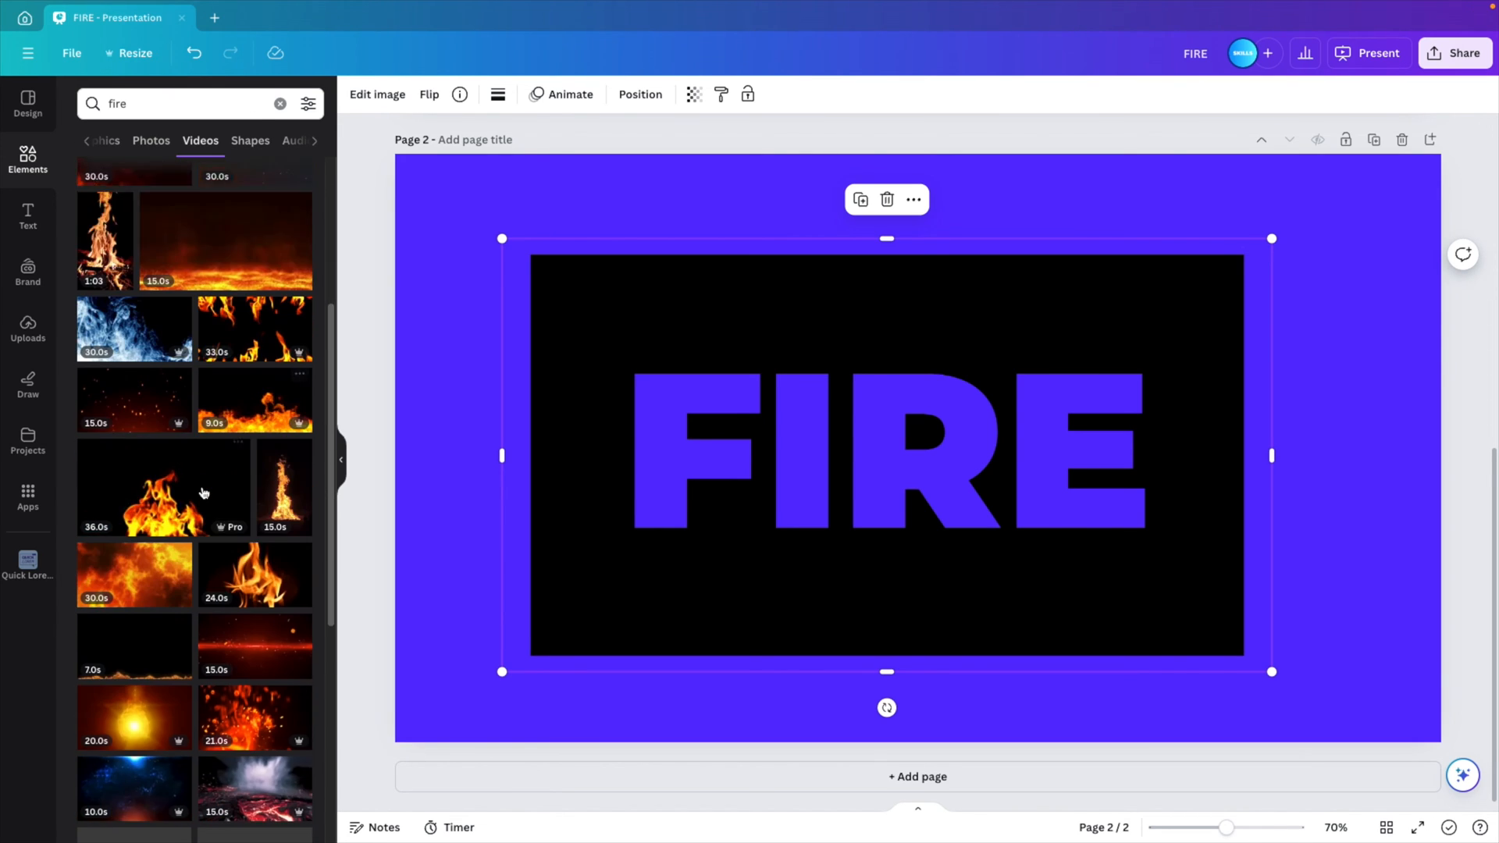
pyautogui.scroll(-3)
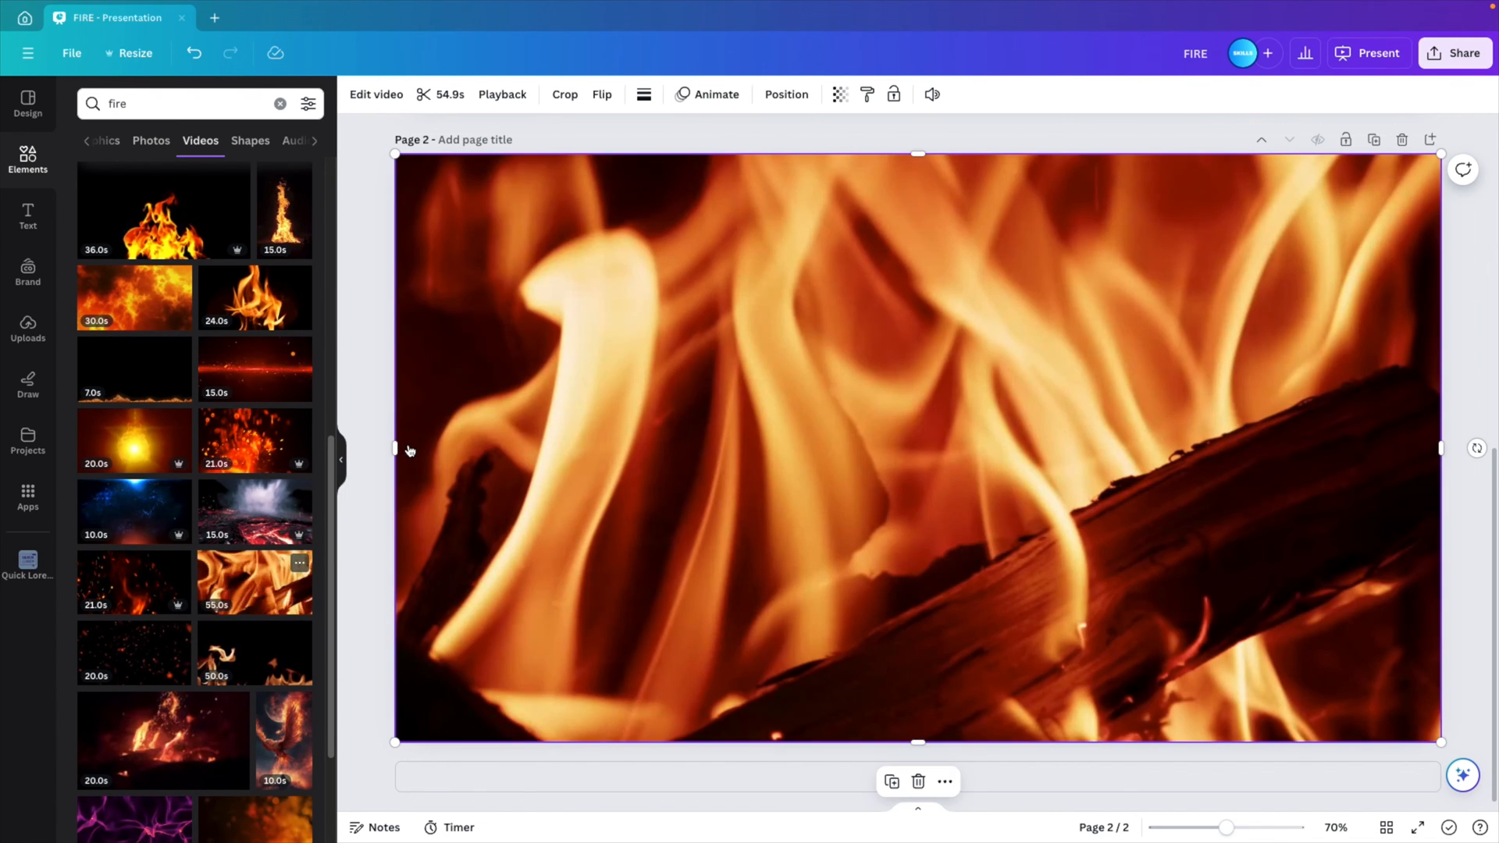
pyautogui.click(786, 93)
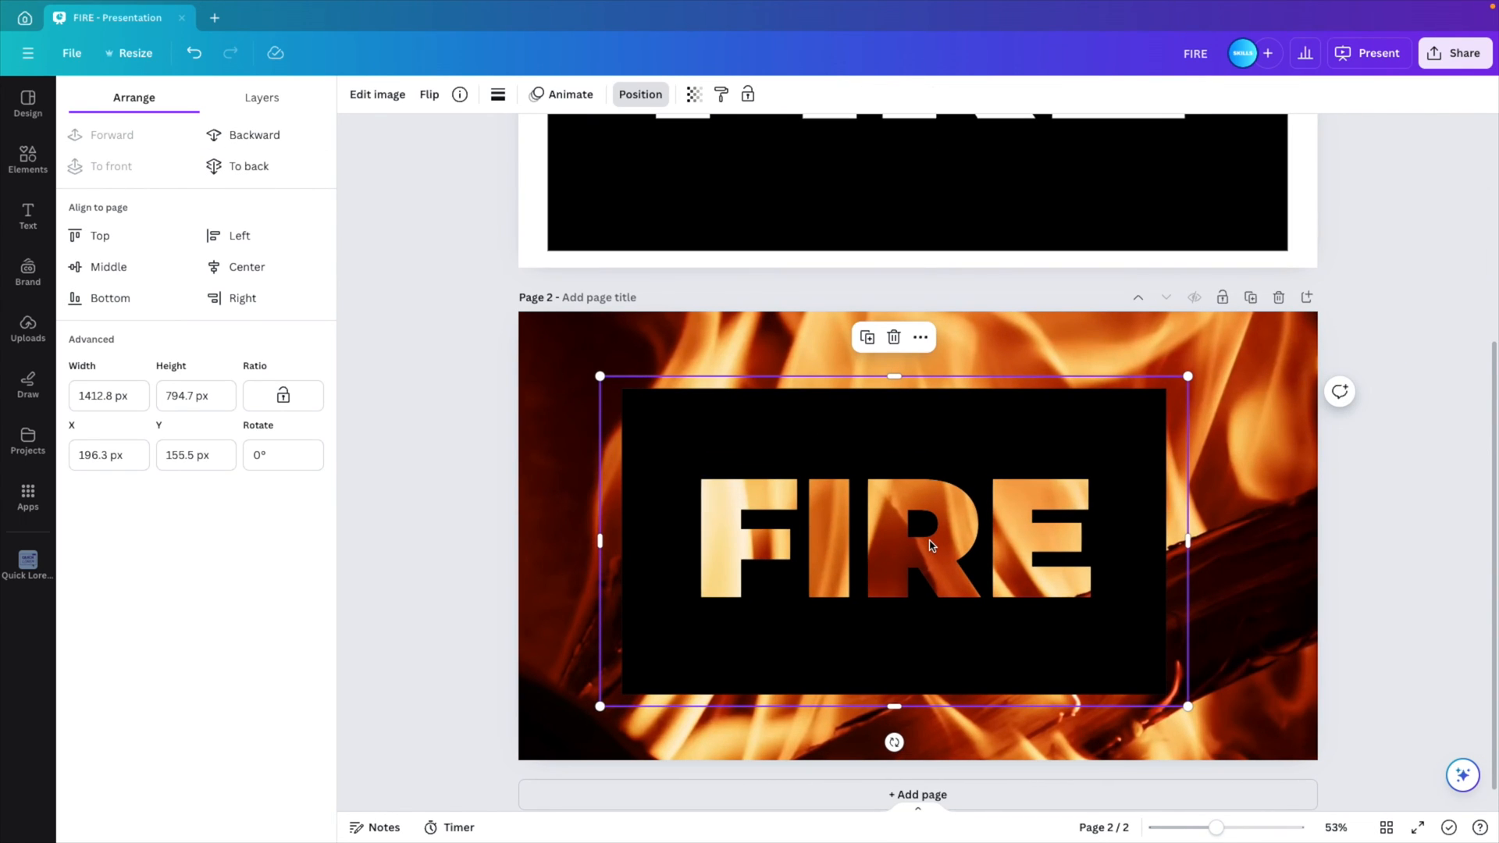
# Move the black FIRE cutout to the top-left and enlarge it to cover all of page 2
pyautogui.moveTo(1224, 828); pyautogui.dragTo(1208, 828)
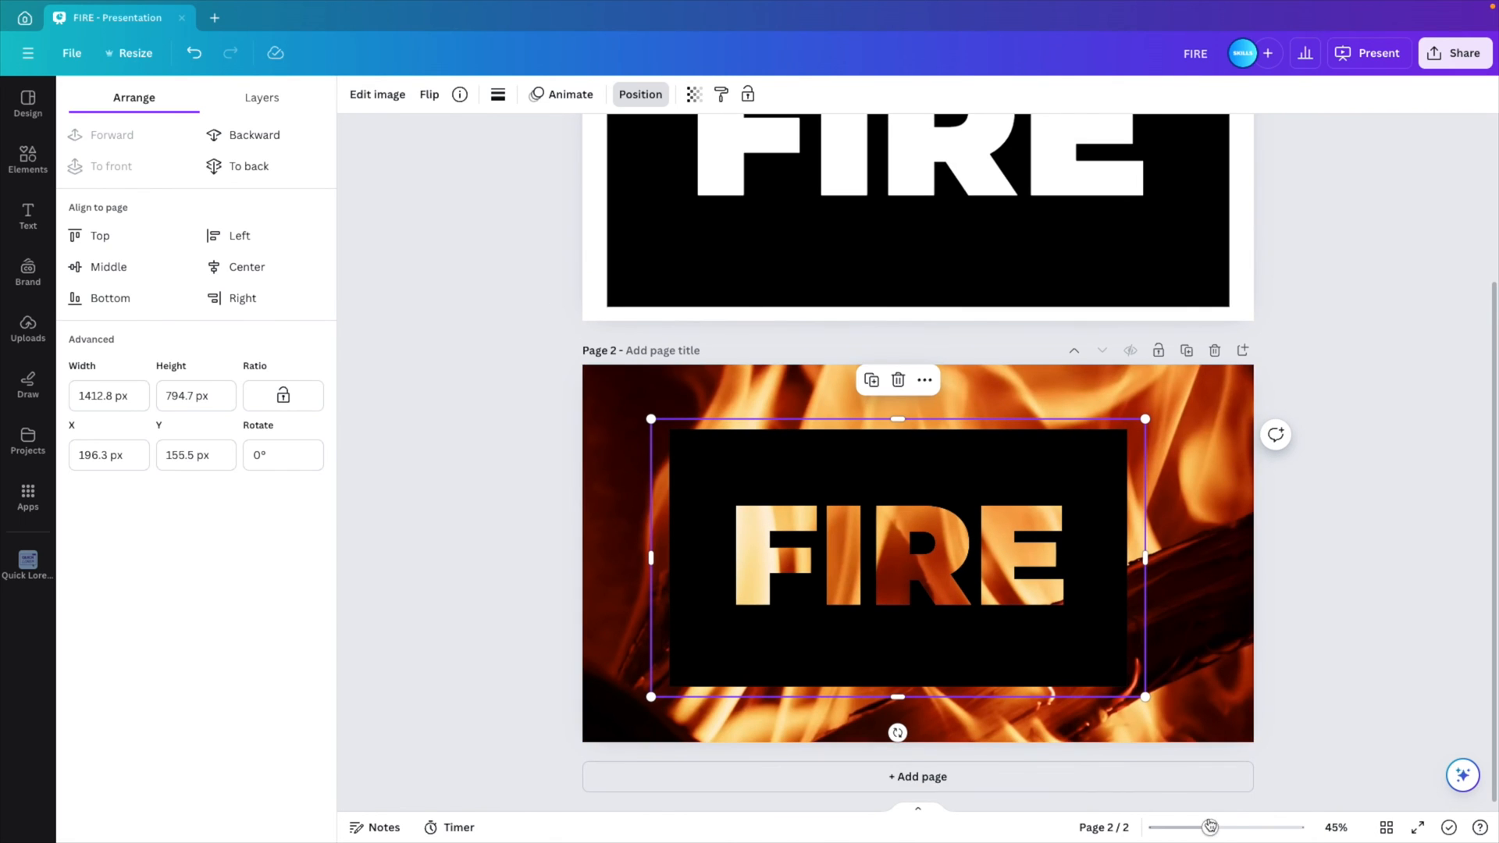
pyautogui.scroll(-3)
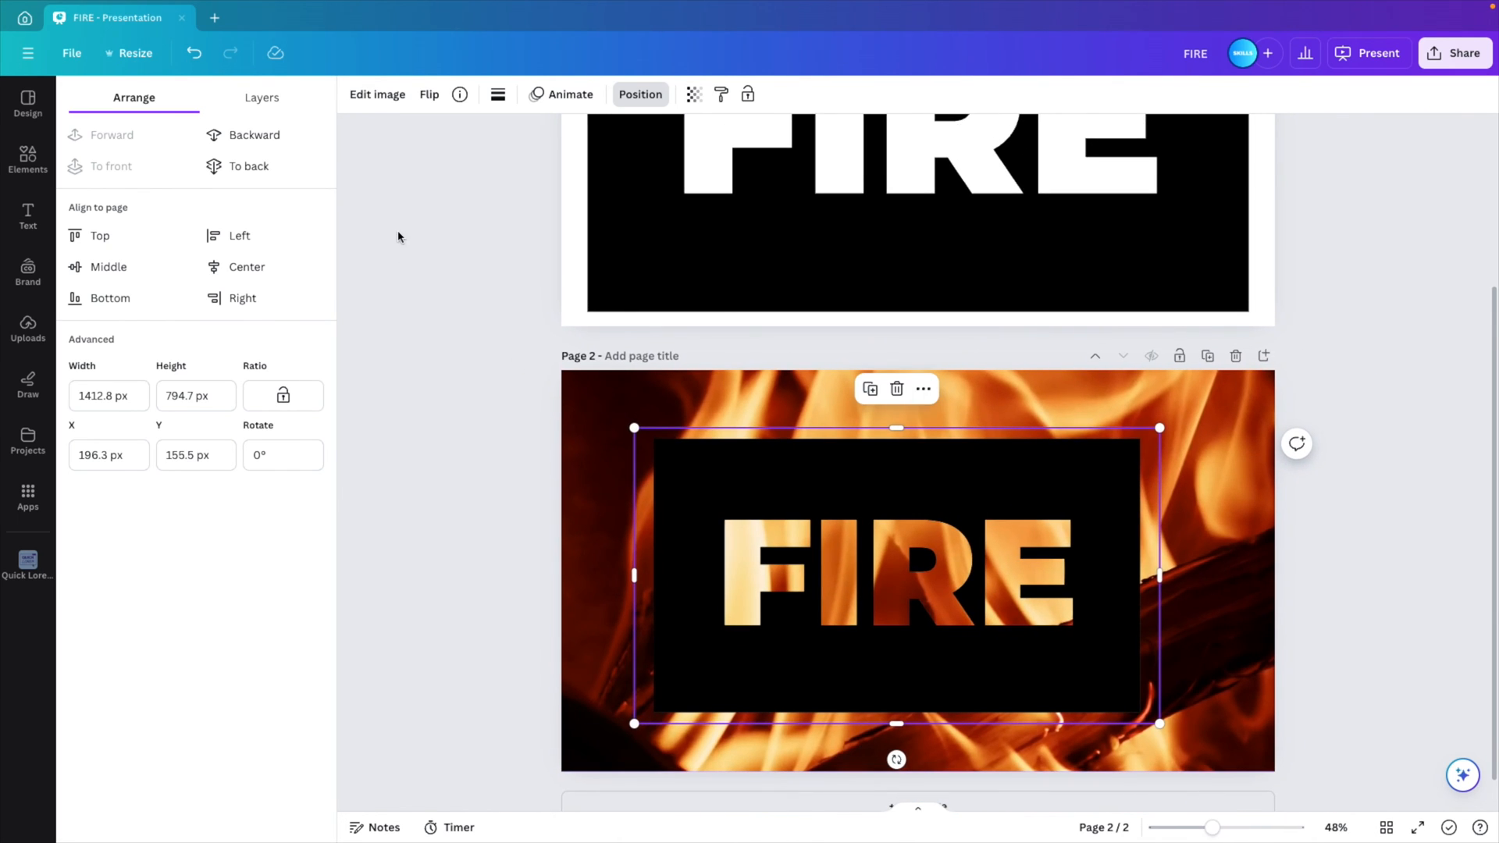
pyautogui.moveTo(896, 573); pyautogui.dragTo(802, 478)
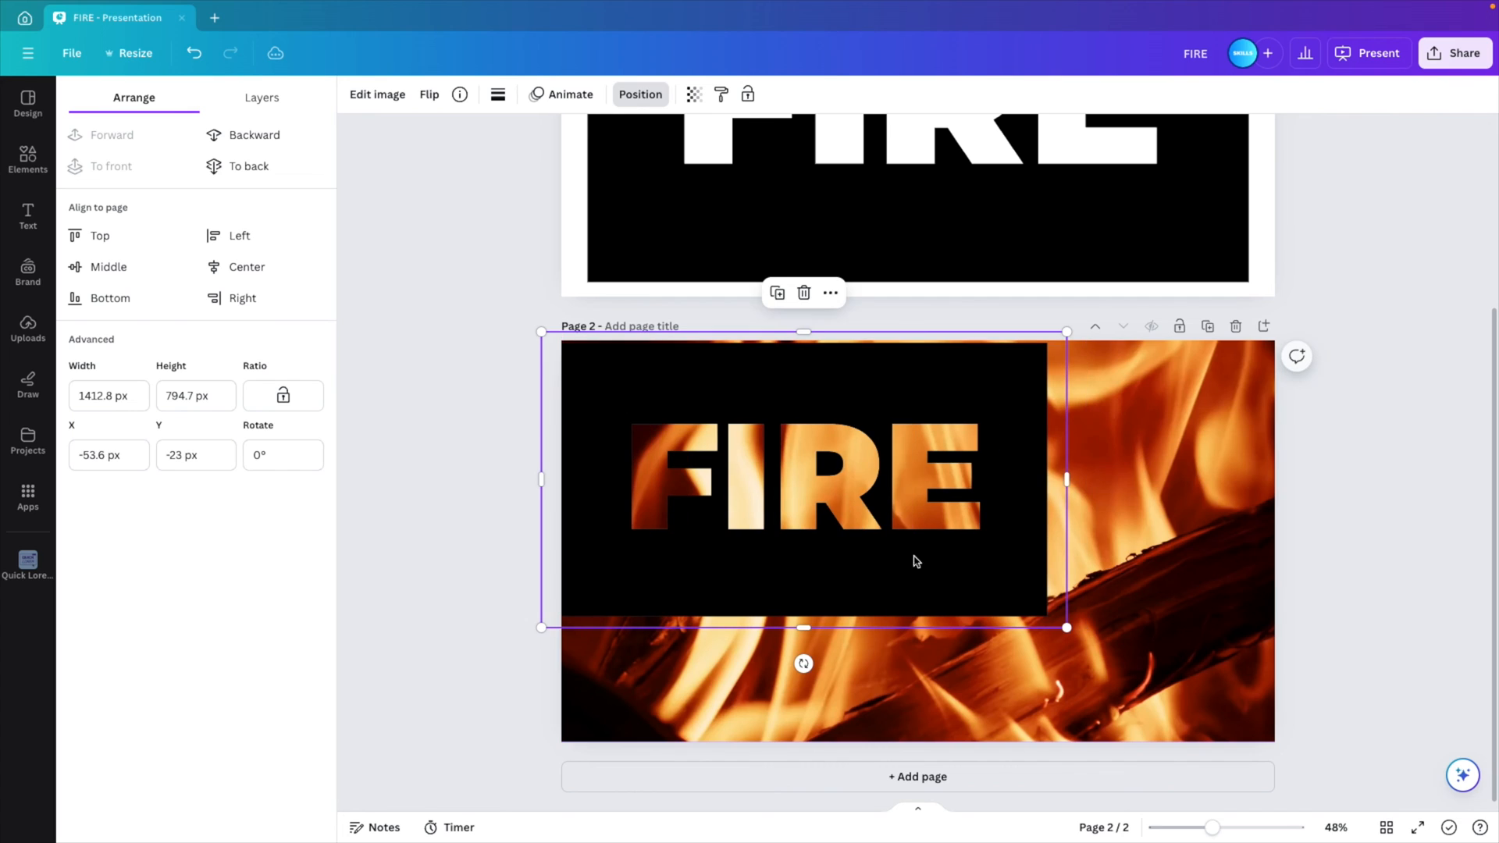
pyautogui.moveTo(1066, 628); pyautogui.dragTo(1293, 744)
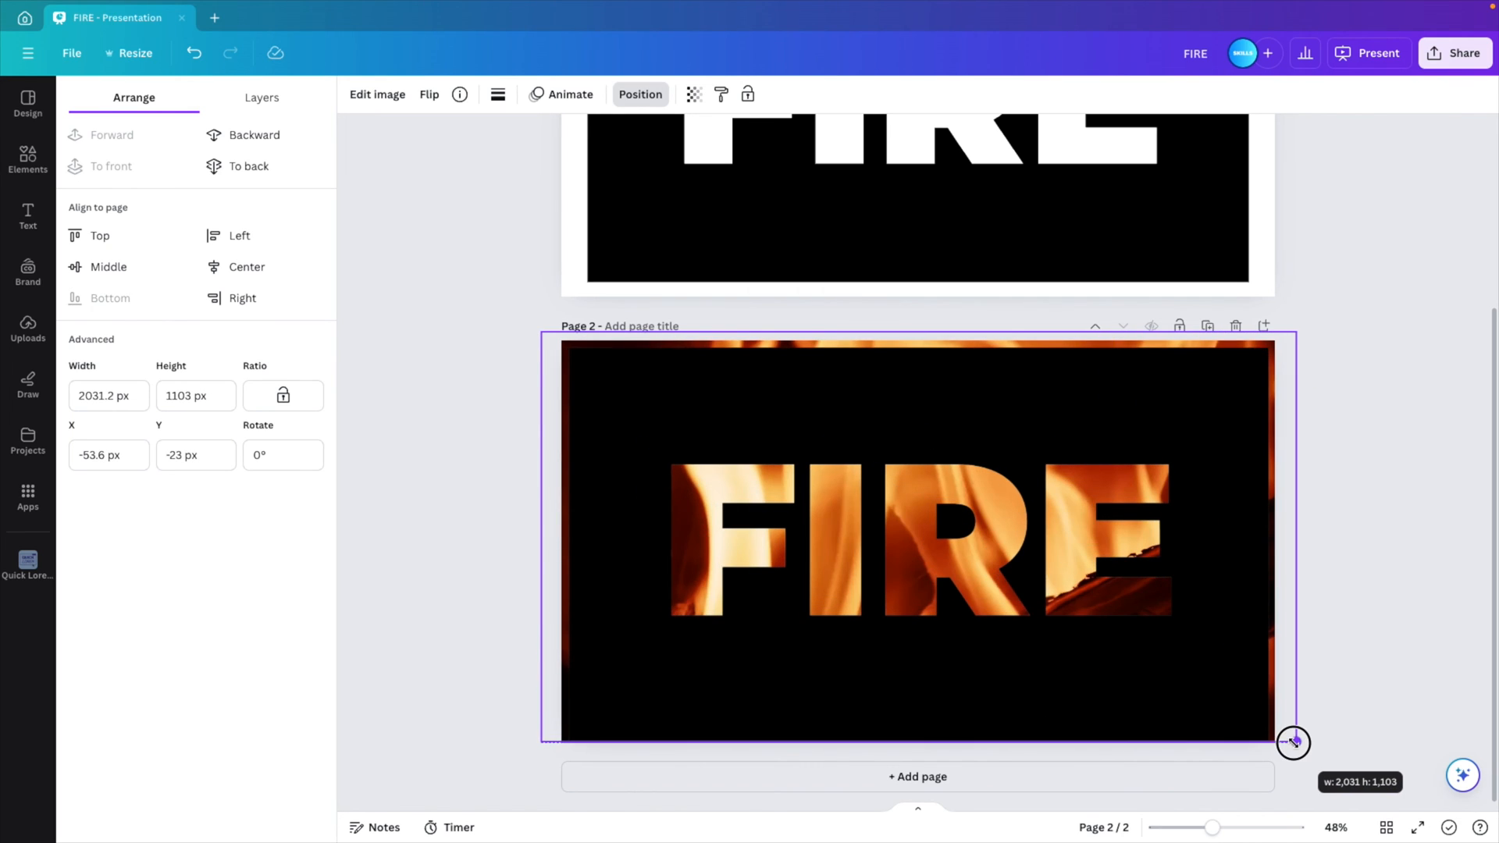
pyautogui.moveTo(1293, 743); pyautogui.dragTo(1321, 746)
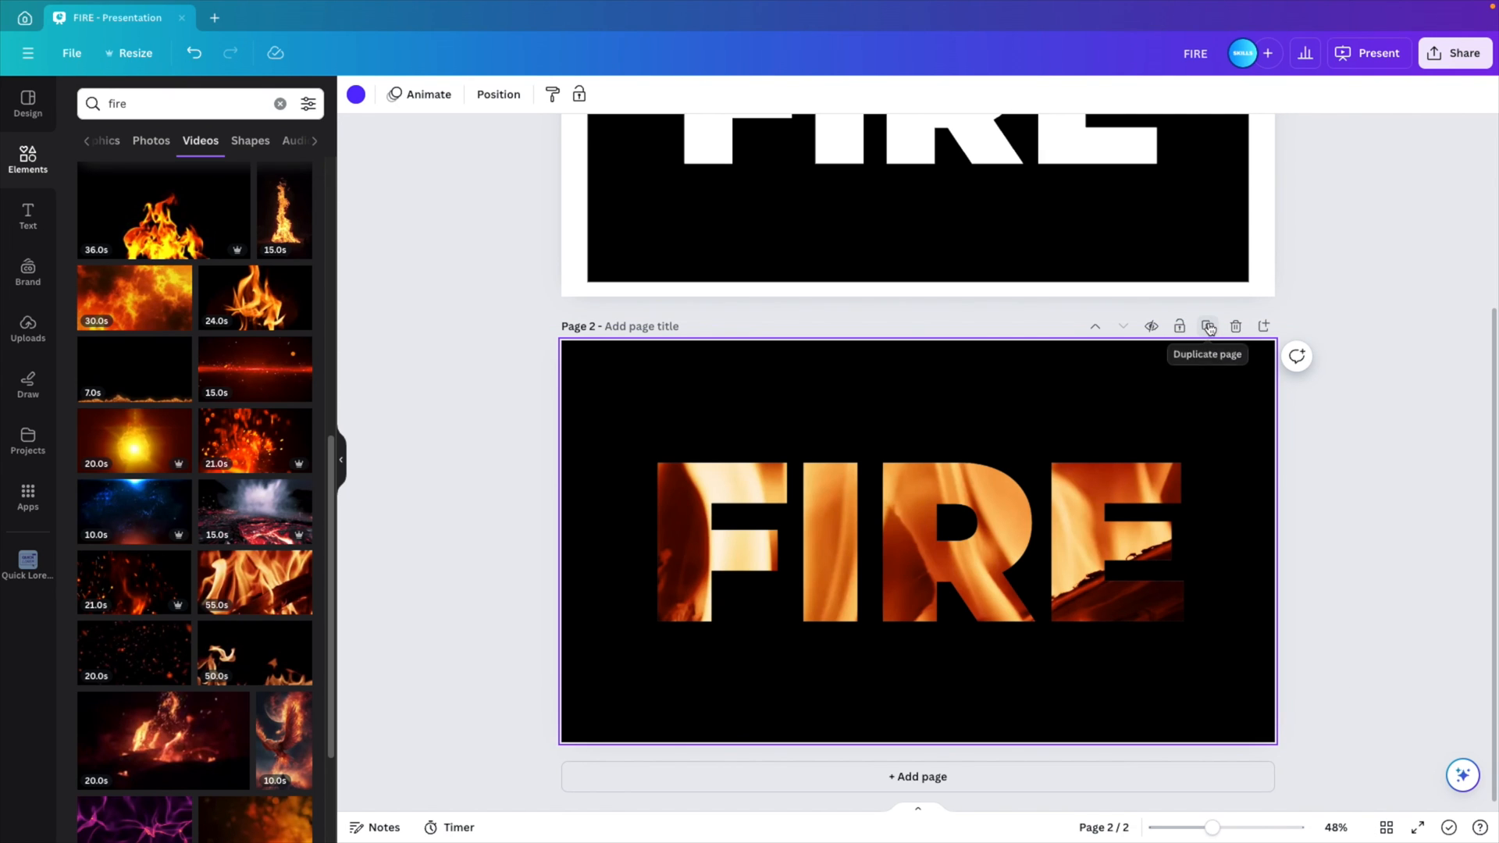
# Duplicate page 2 and set the cutout on page 3 to transparency 85
pyautogui.click(1209, 327)
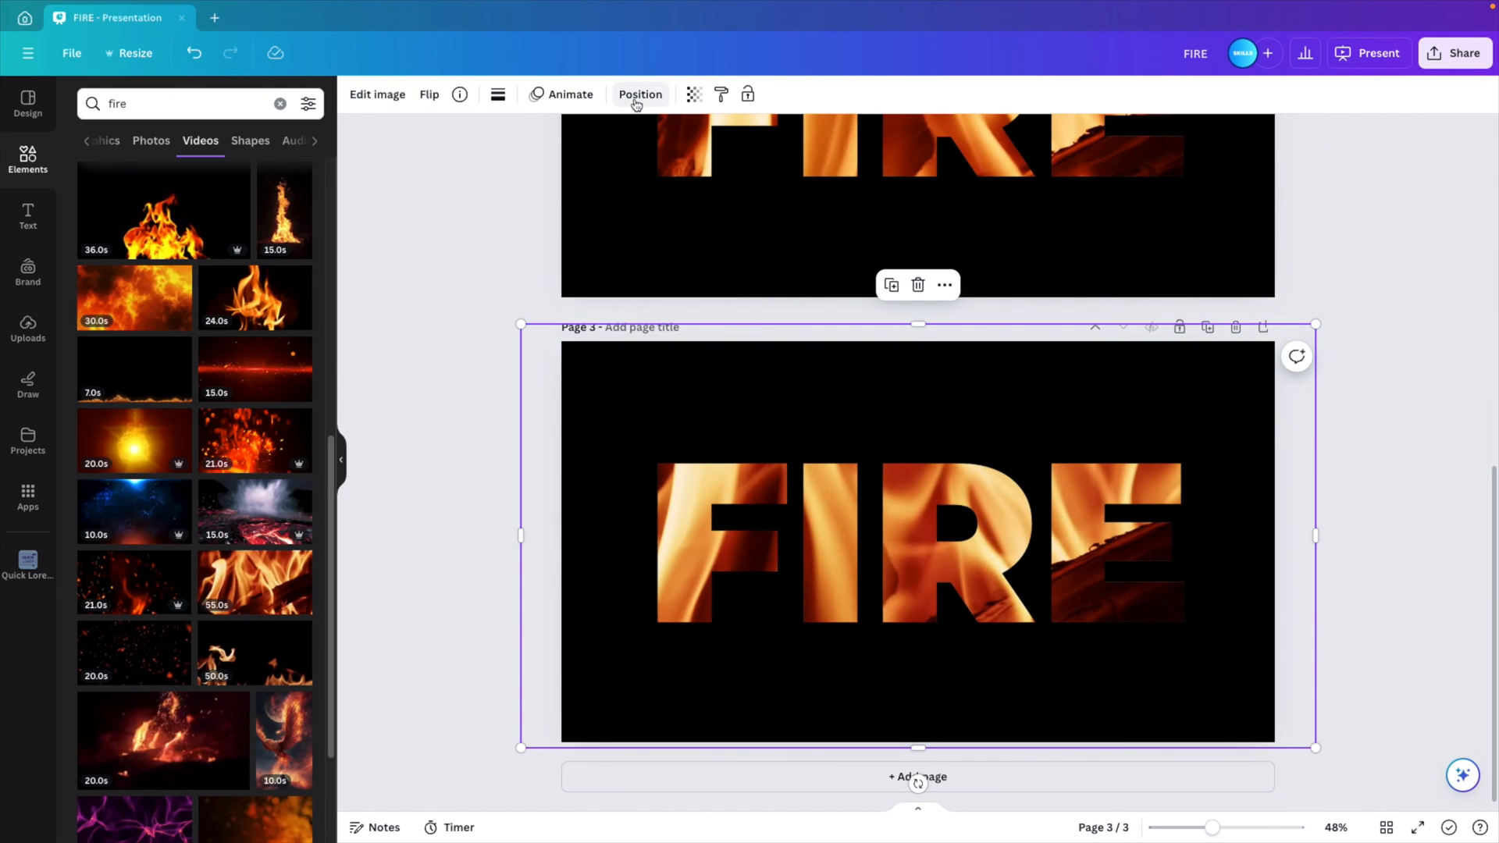
pyautogui.click(693, 94)
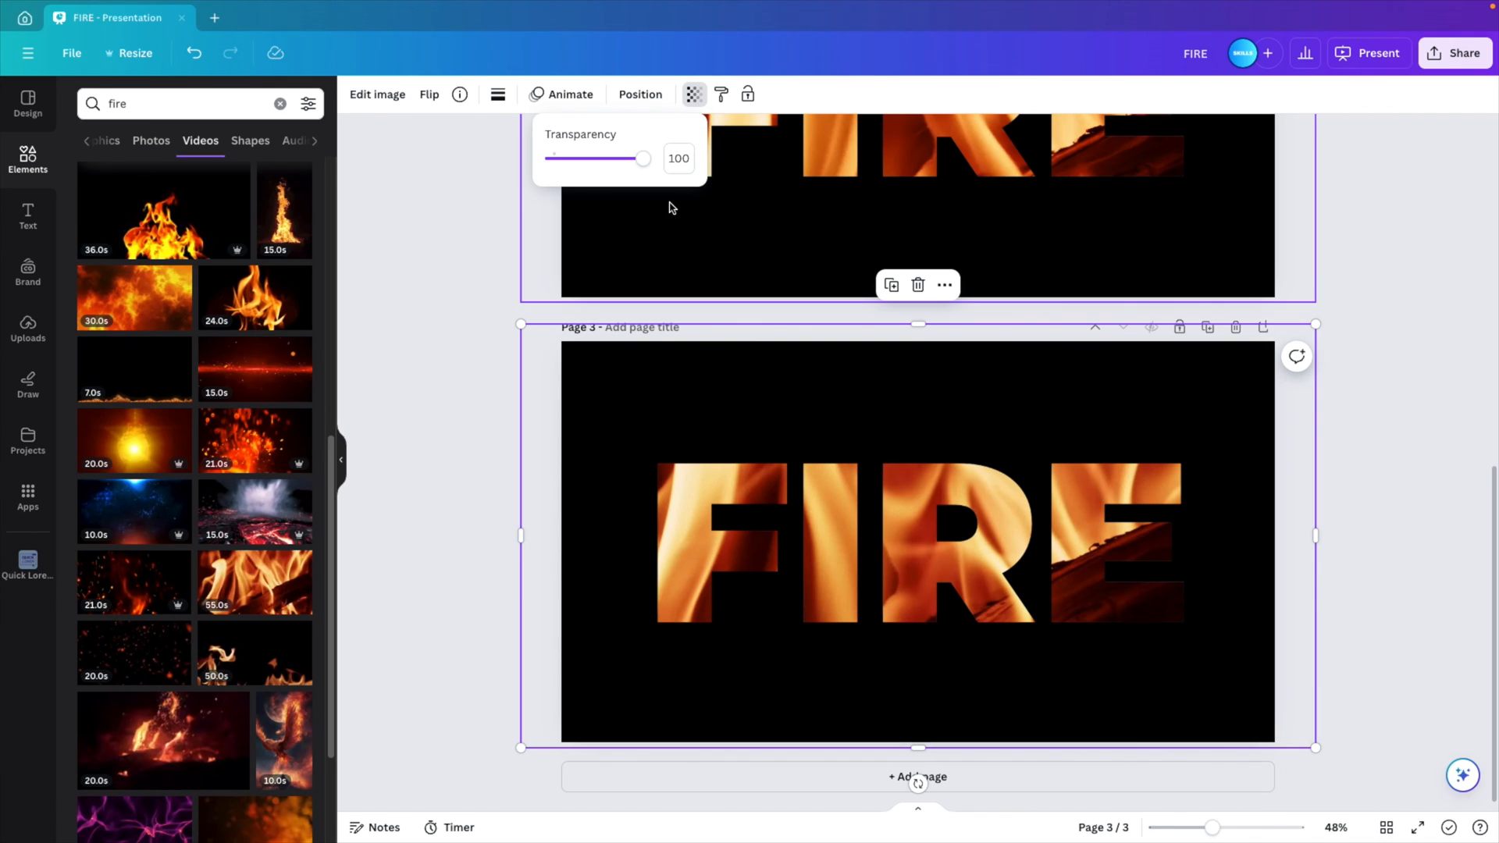
pyautogui.moveTo(643, 159); pyautogui.dragTo(625, 159)
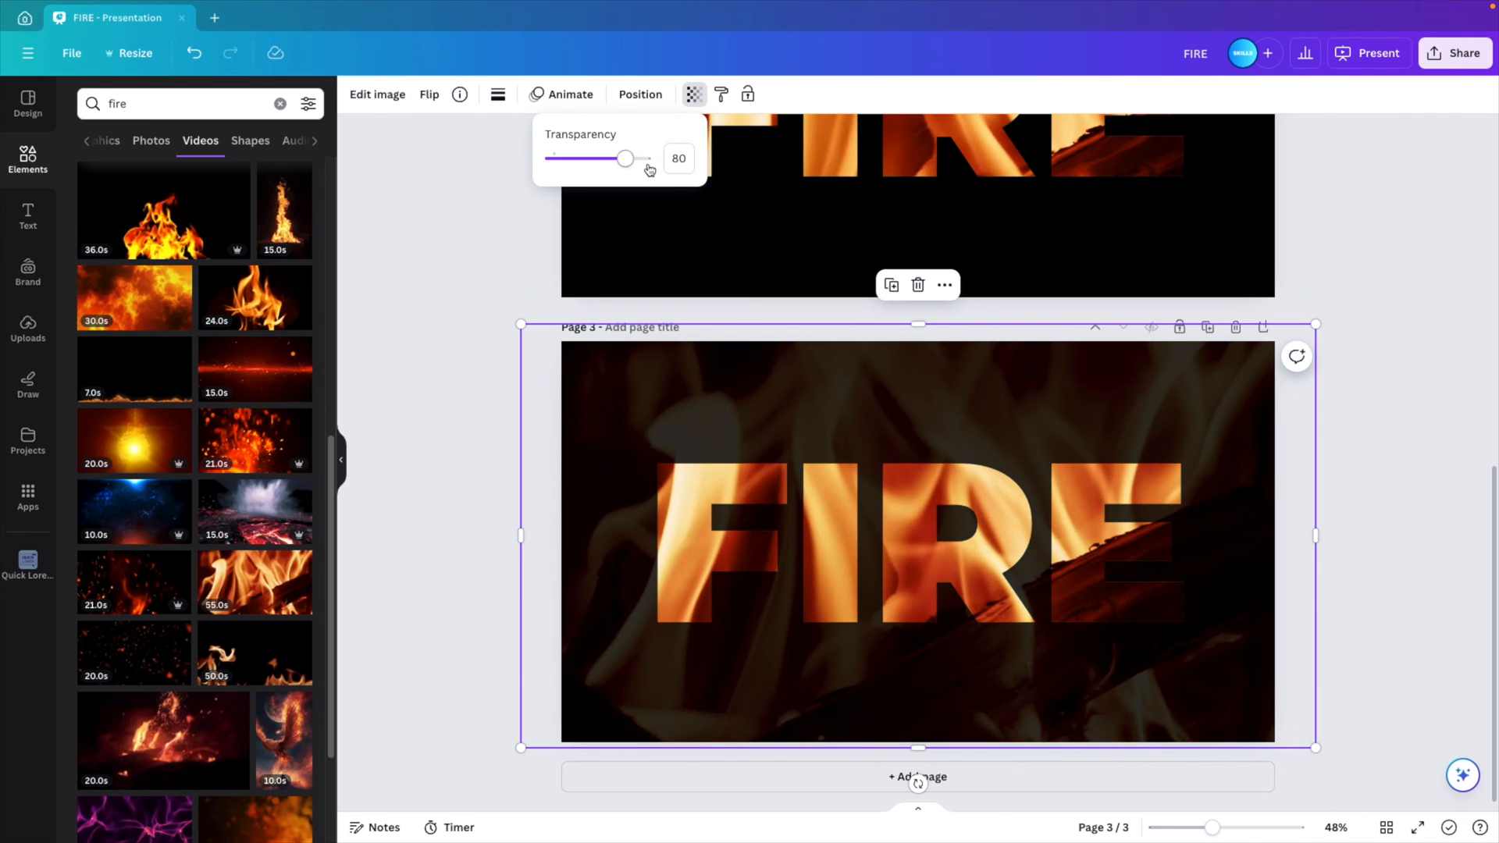
pyautogui.moveTo(625, 157); pyautogui.dragTo(631, 158)
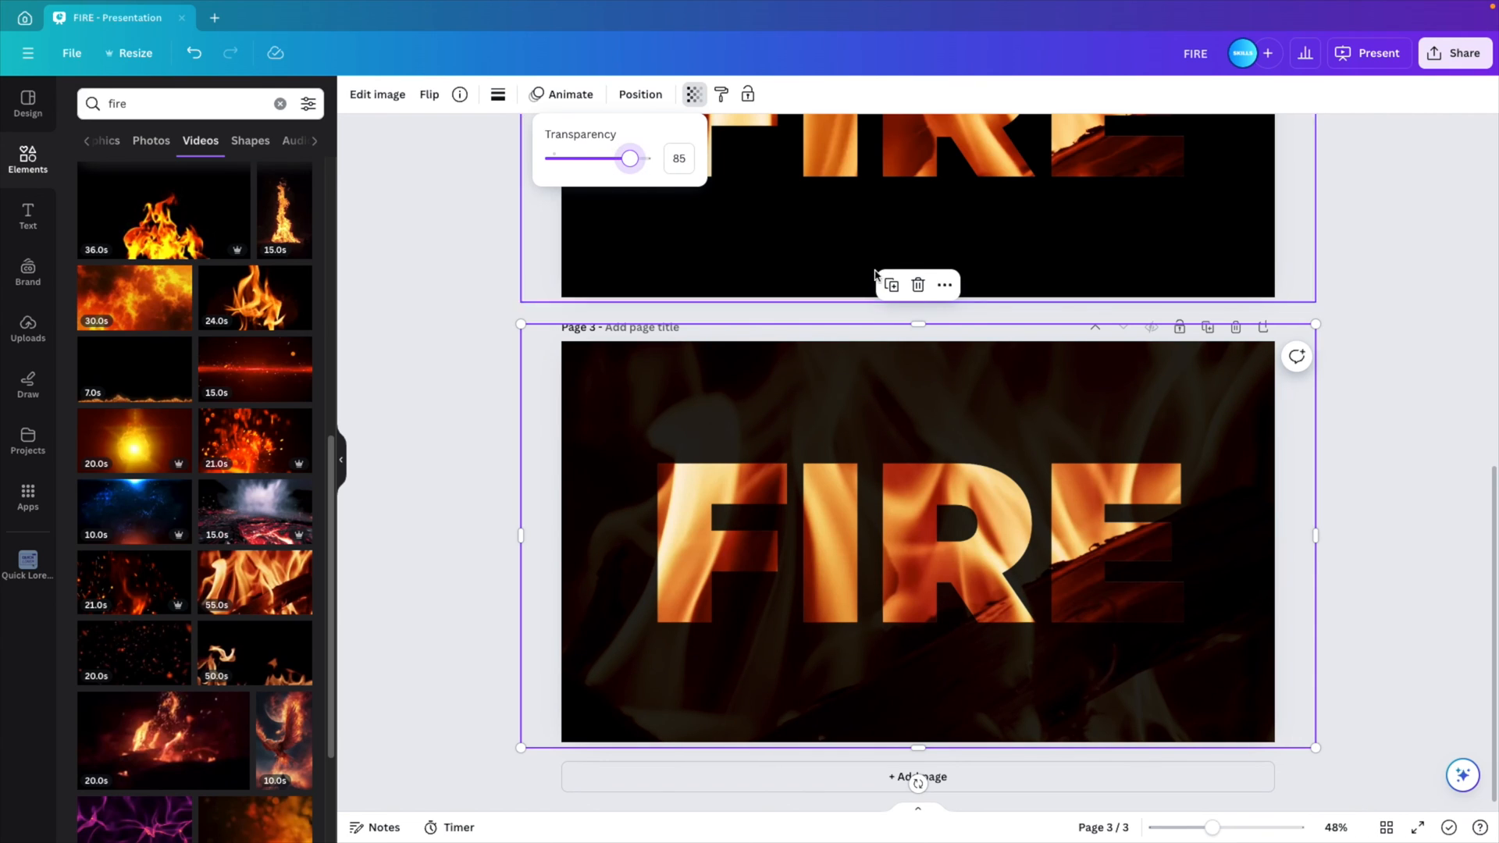